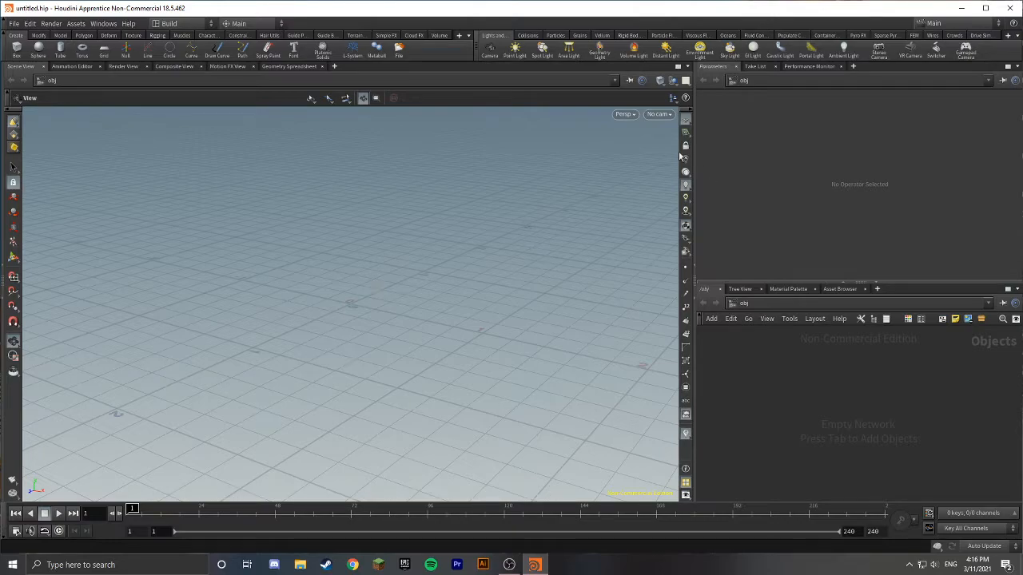
- Add a sphere from the Create shelf and set its Primitive Type to Polygon
click(858, 35)
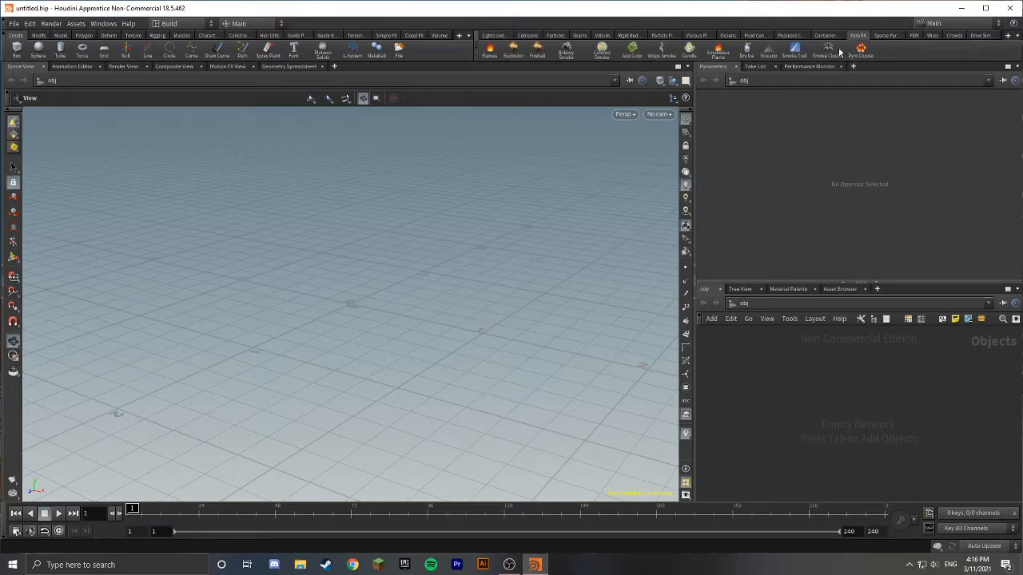
mouse_move(493, 36)
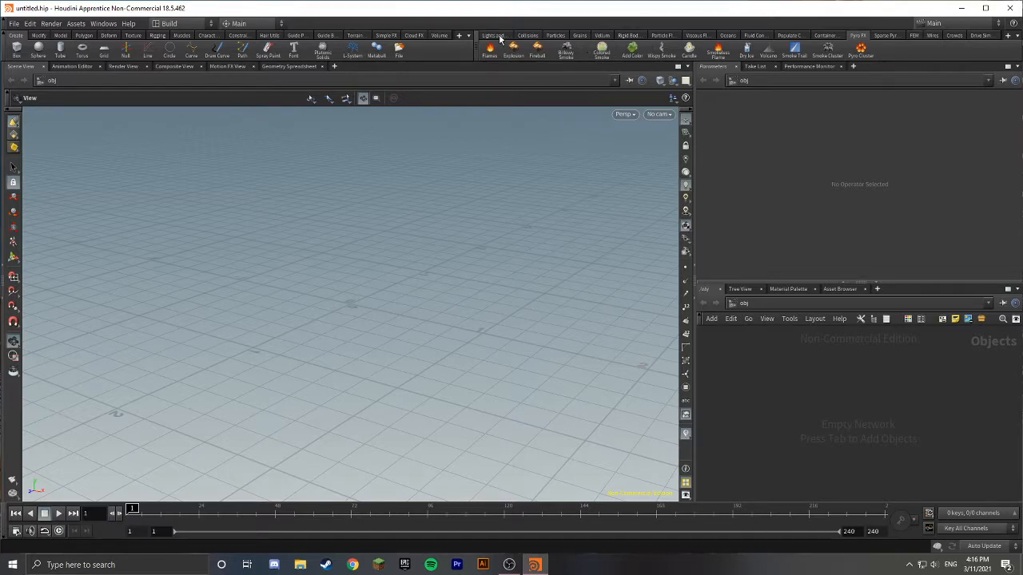
click(493, 35)
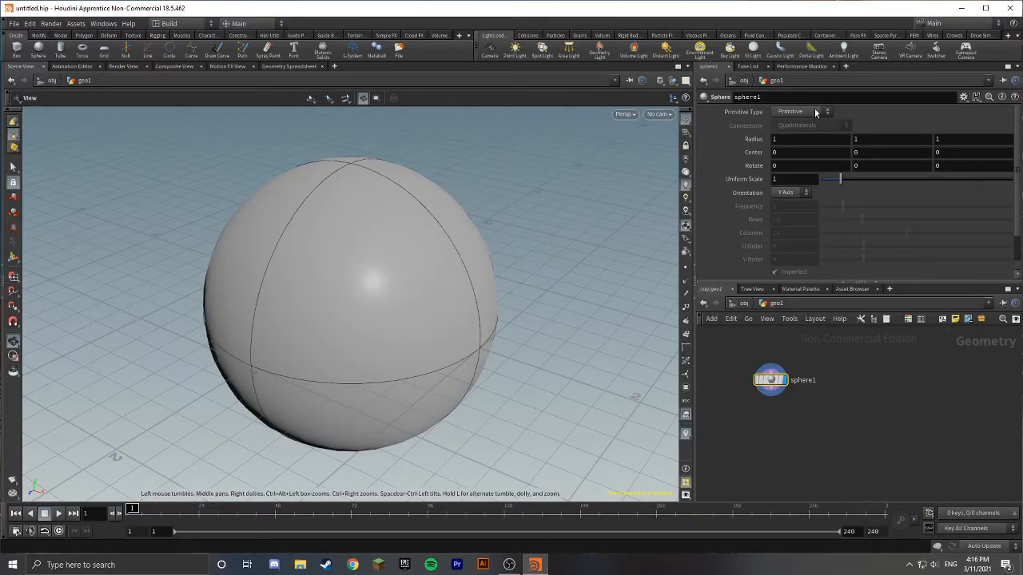
click(804, 111)
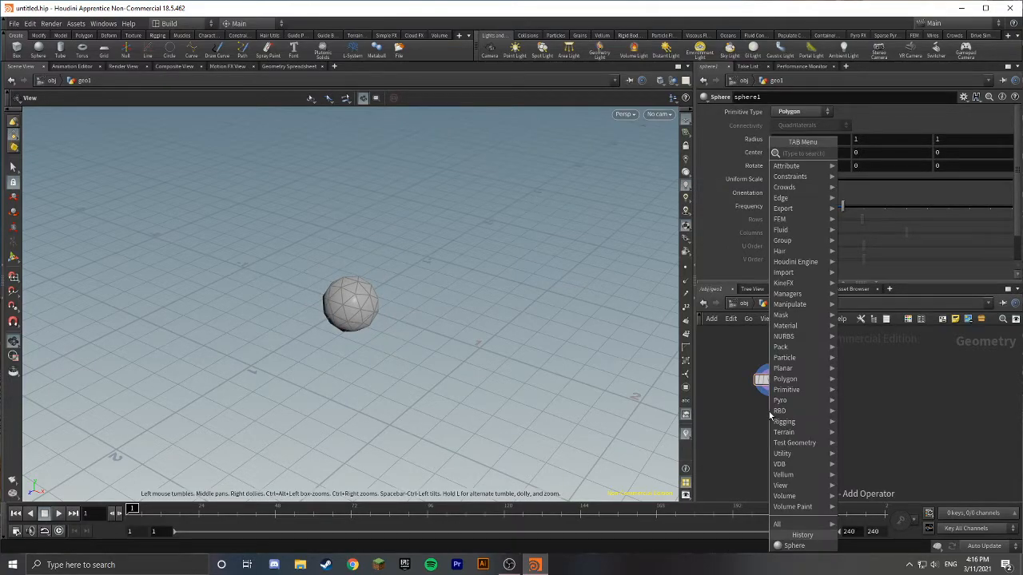
- Add Pyro Source and Volume Rasterize Attributes nodes rasterizing fuel and temperature
text(pyr)
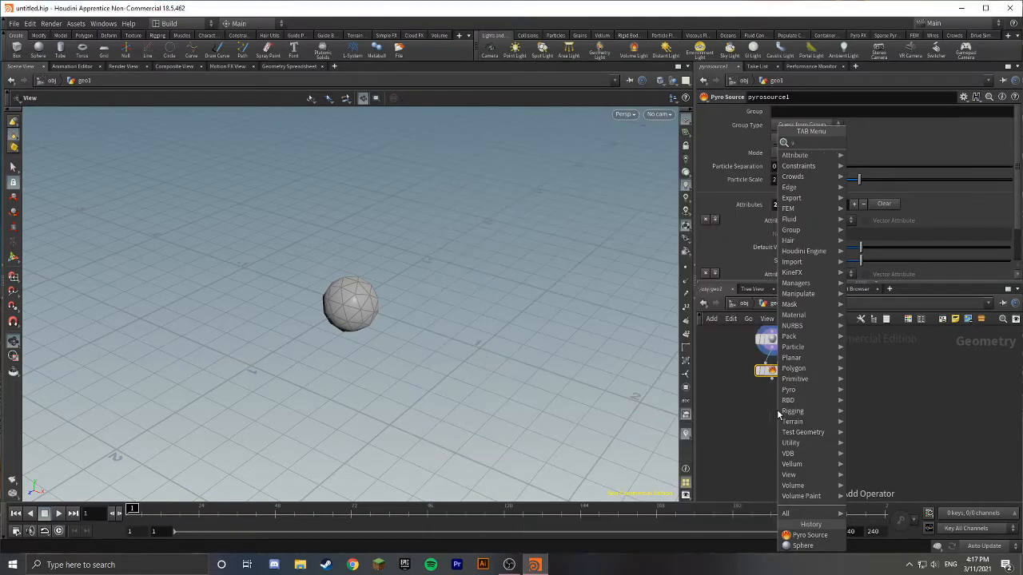
text(volume raster)
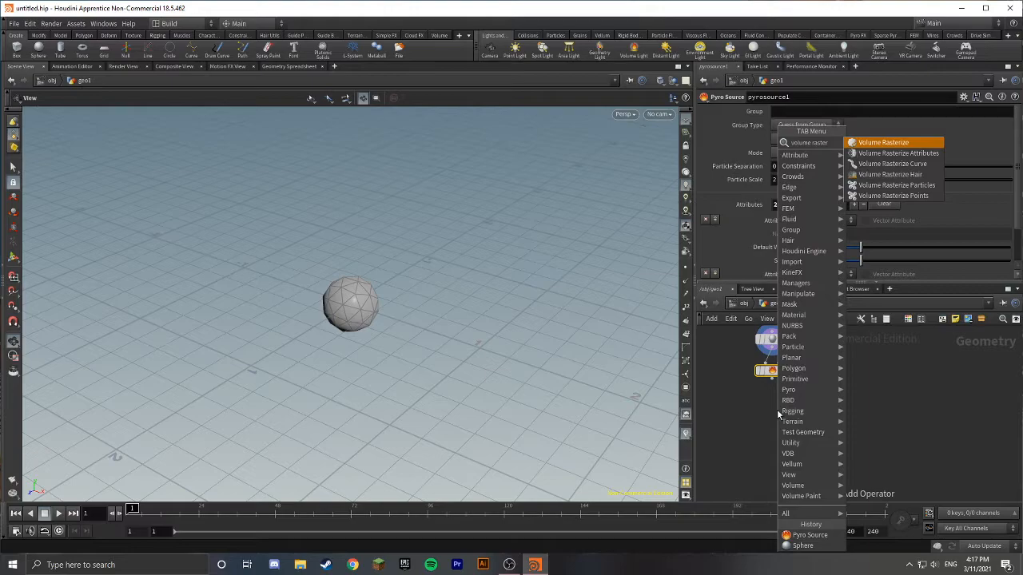
mouse_move(898, 153)
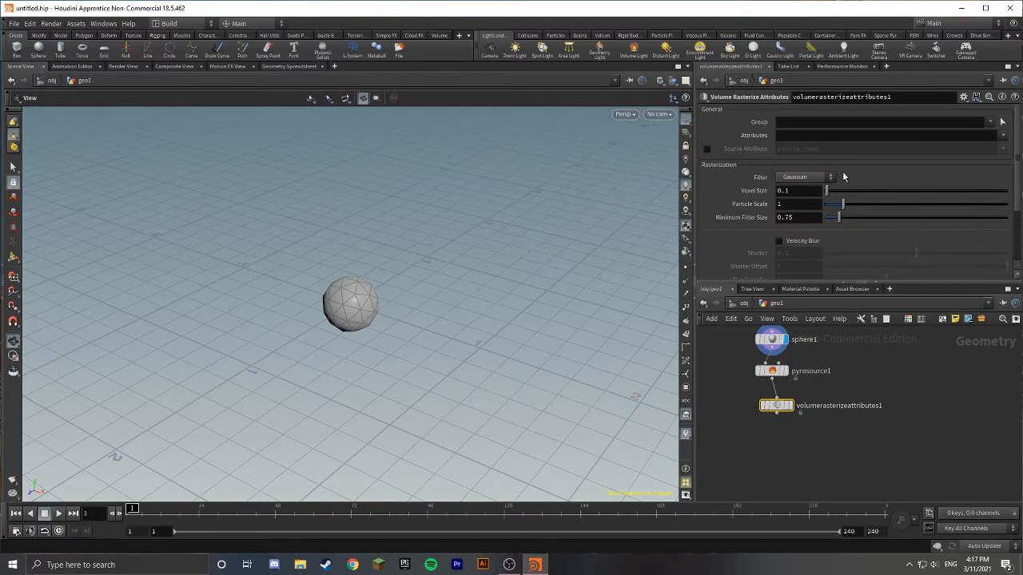
click(880, 134)
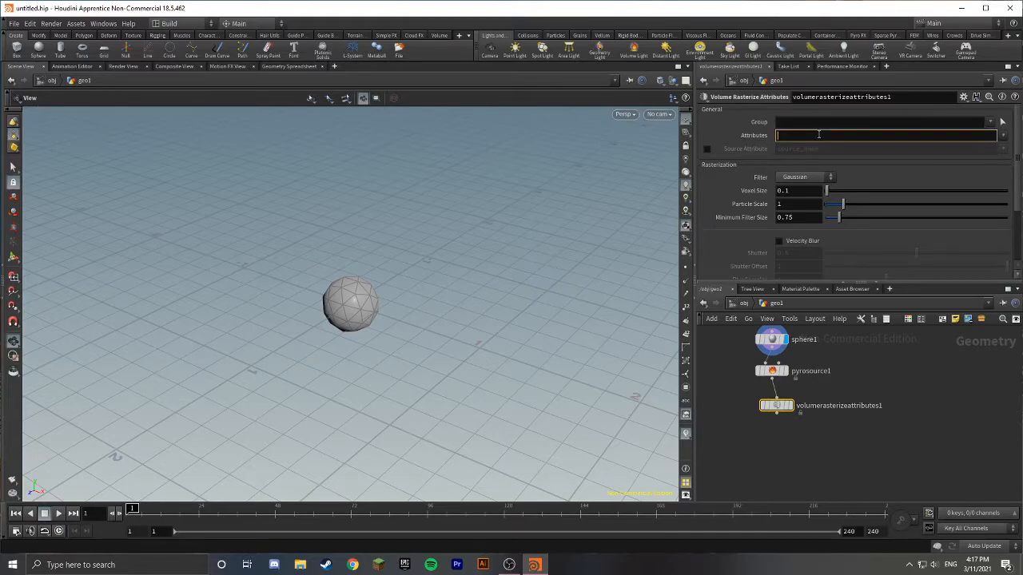
text(fuel)
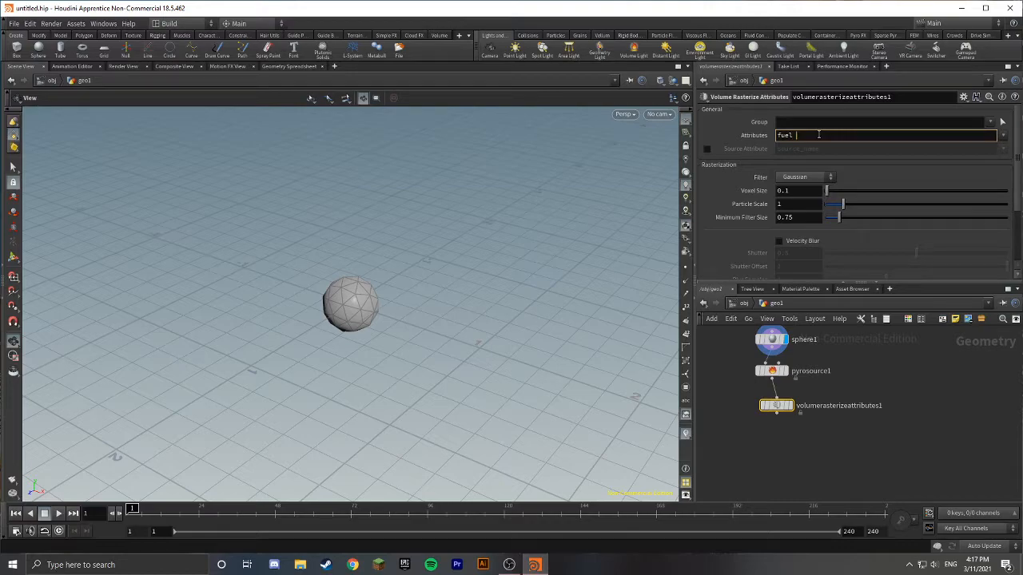
text(temperature)
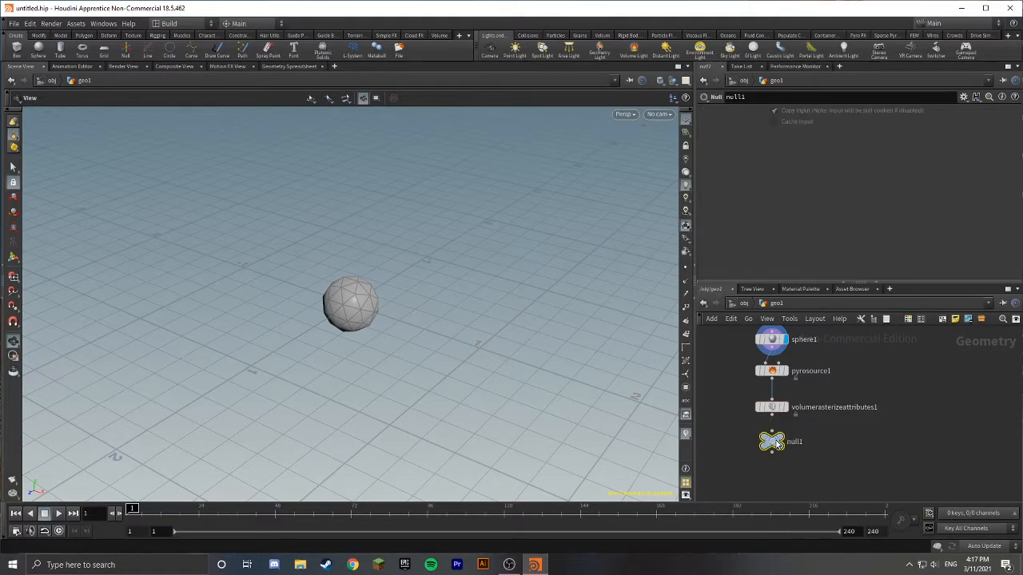
- Rename the new Null node at the chain's end to OUT_Fuel
double_click(793, 442)
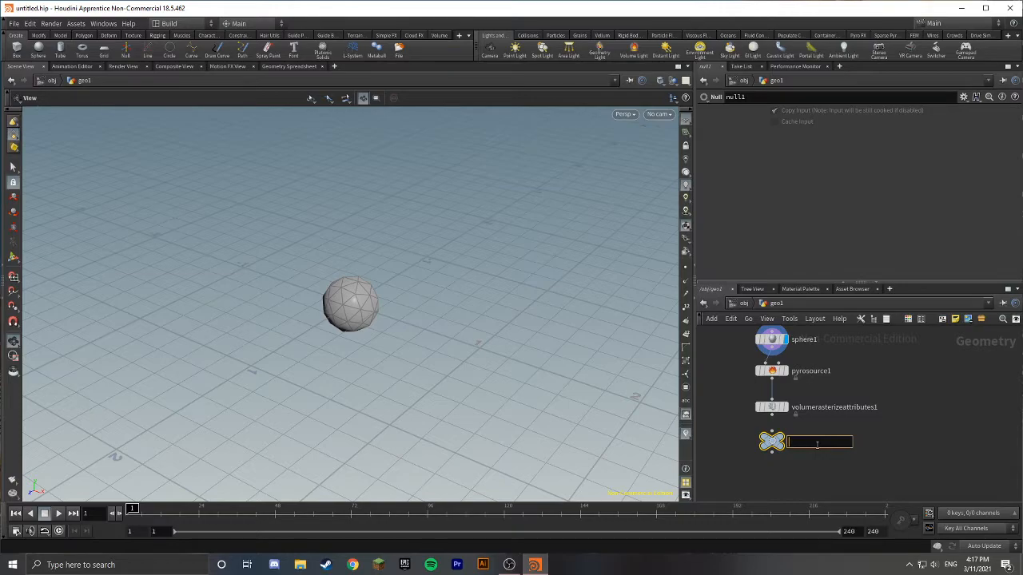
text(OUT)
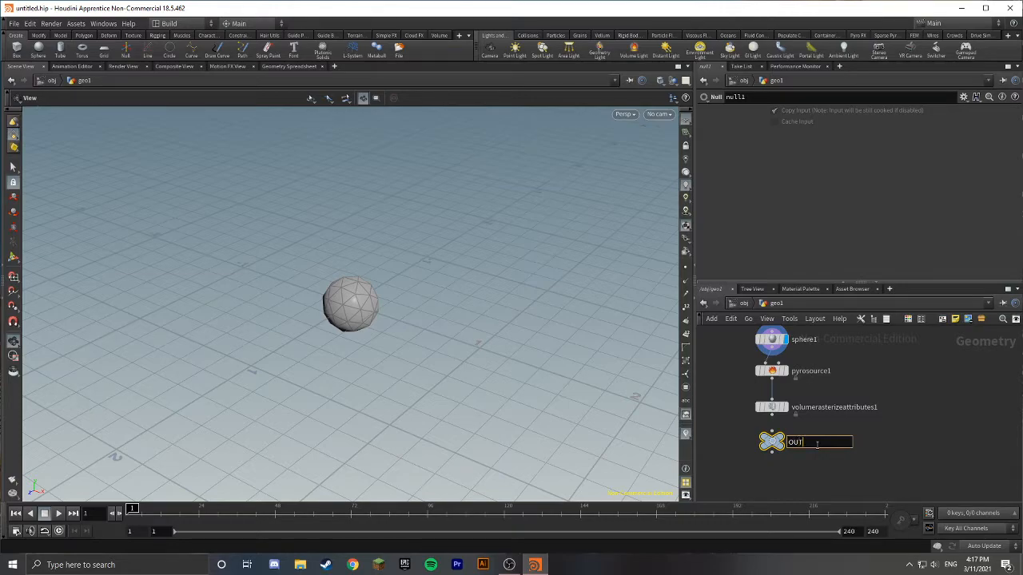
text(_Fuel)
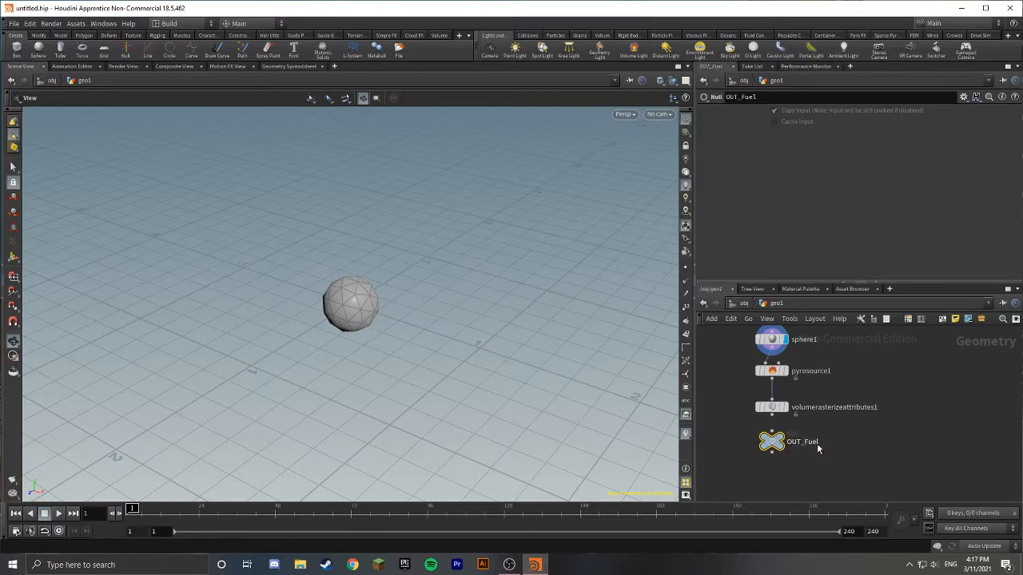
click(771, 451)
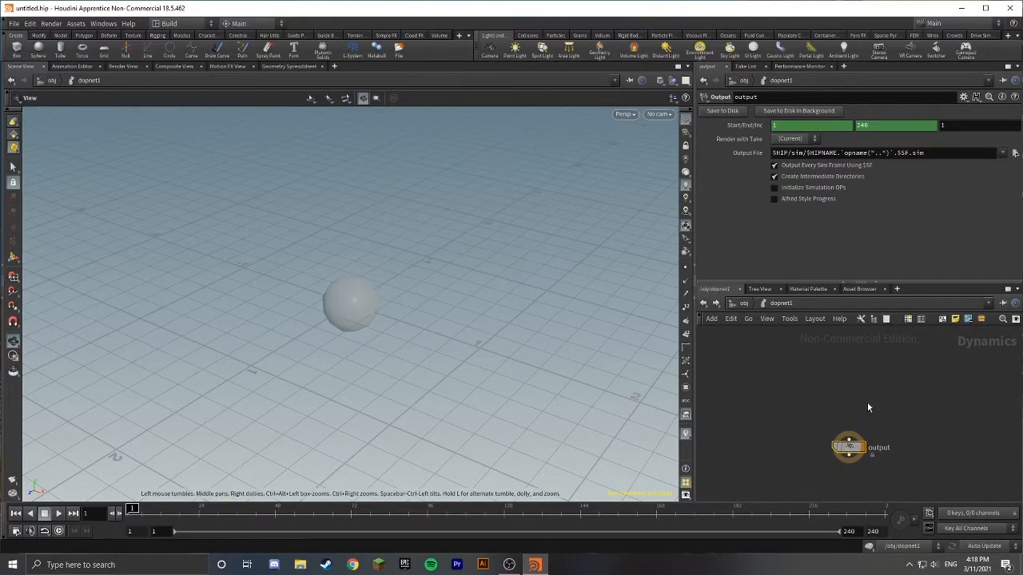
mouse_move(868, 409)
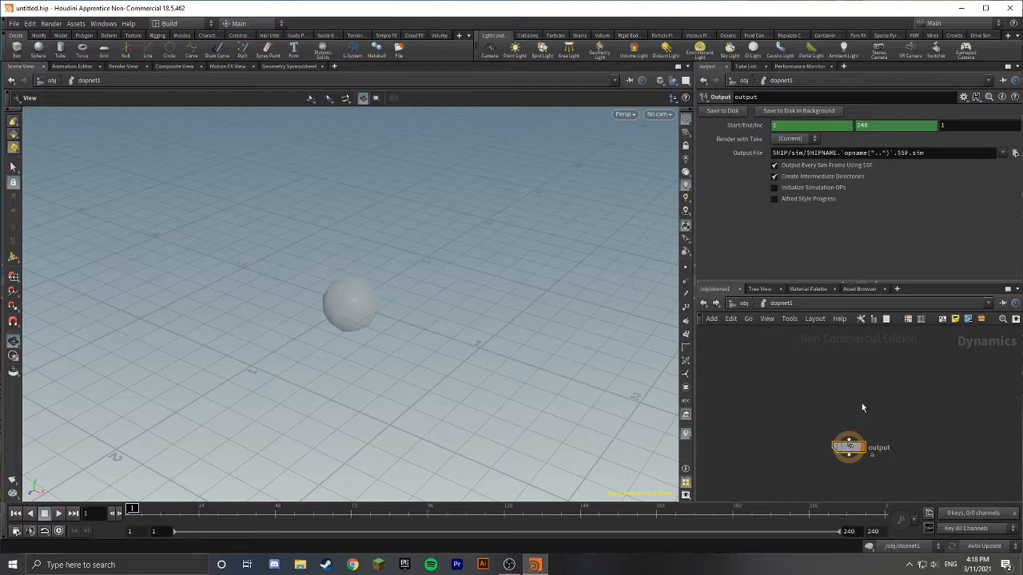
- Add Smoke Object, Pyro Solver and Gravity Force nodes inside the DOP Network
key(tab)
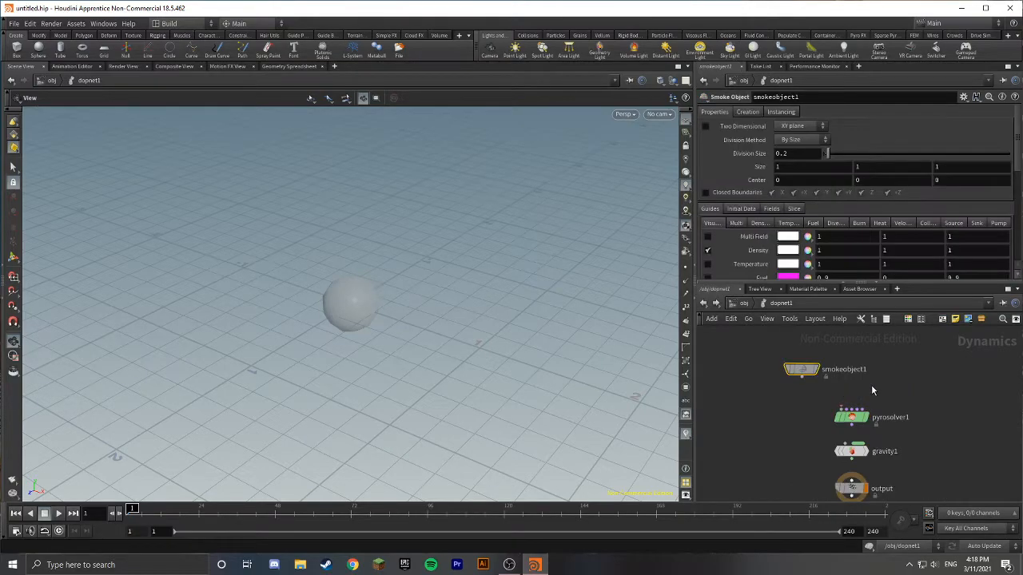
key(tab)
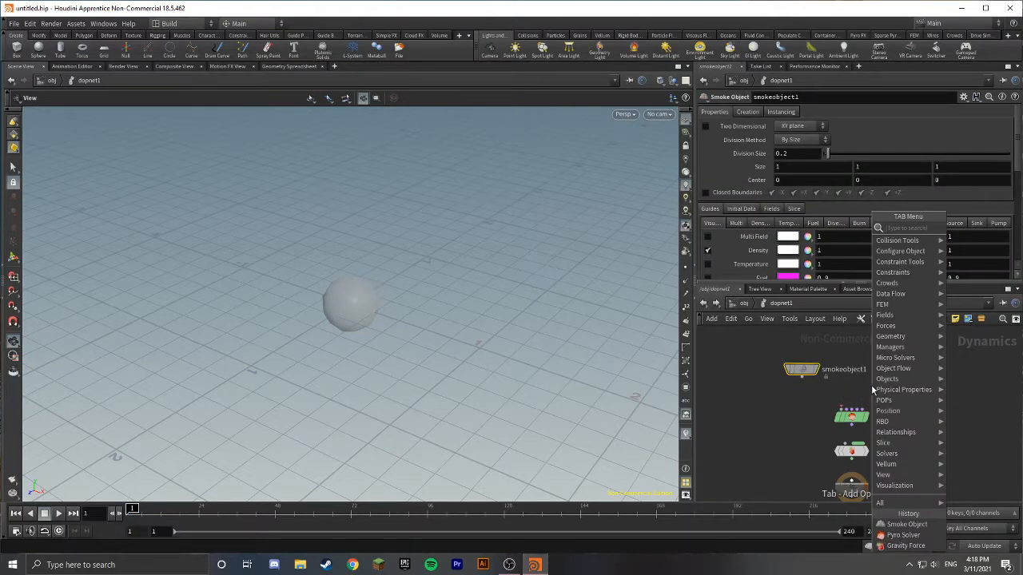
text(volume)
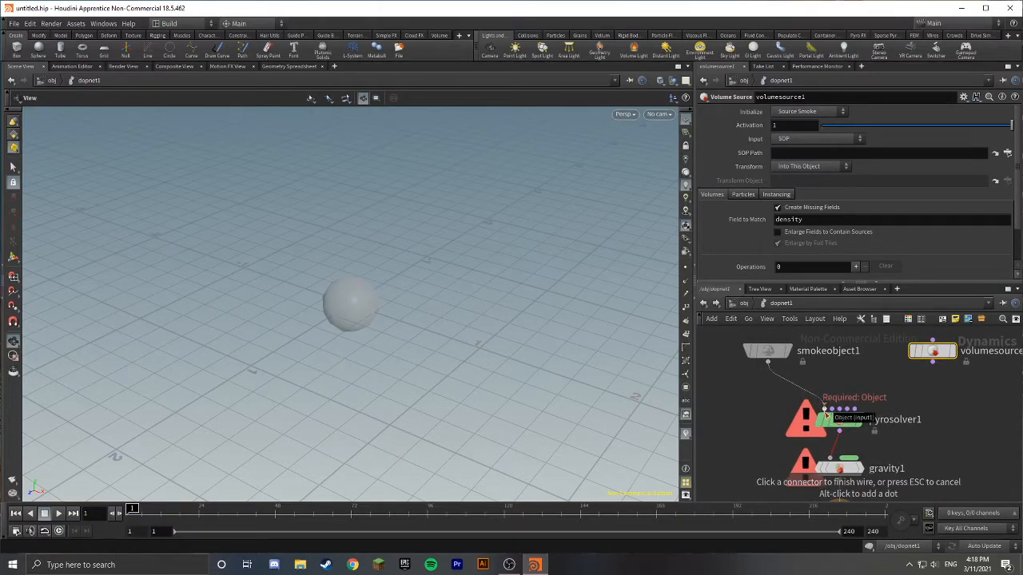
- Wire smokeobject1 and volumesource1 into pyrosolver1's inputs
click(840, 408)
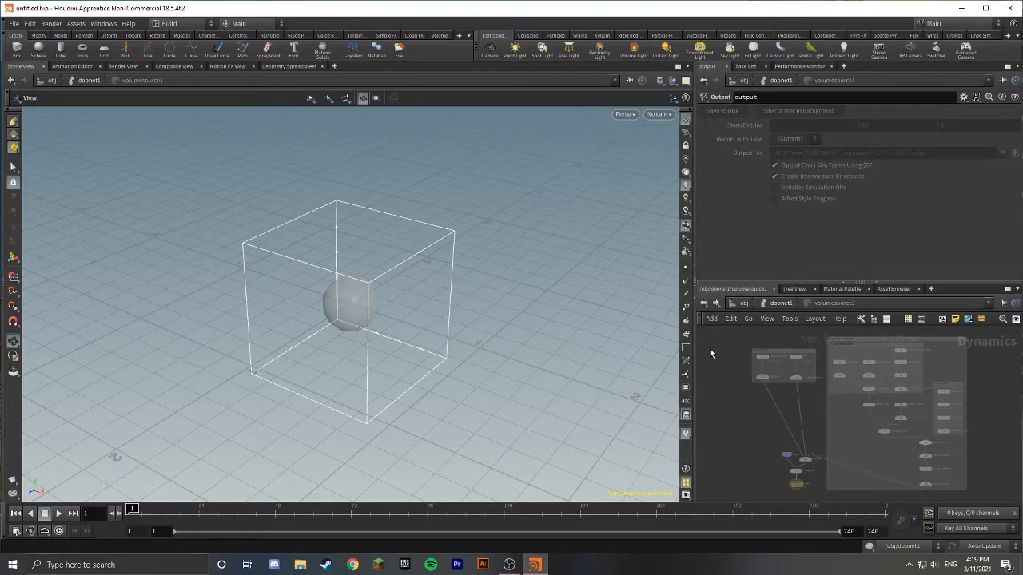
click(896, 363)
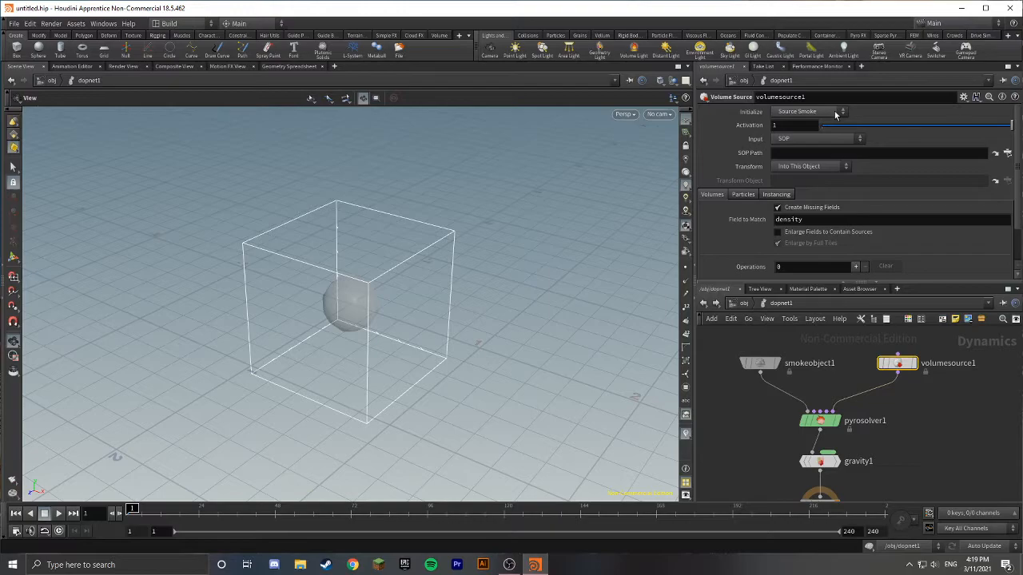
- Set volumesource1's Initialize option to Source Fuel
click(807, 111)
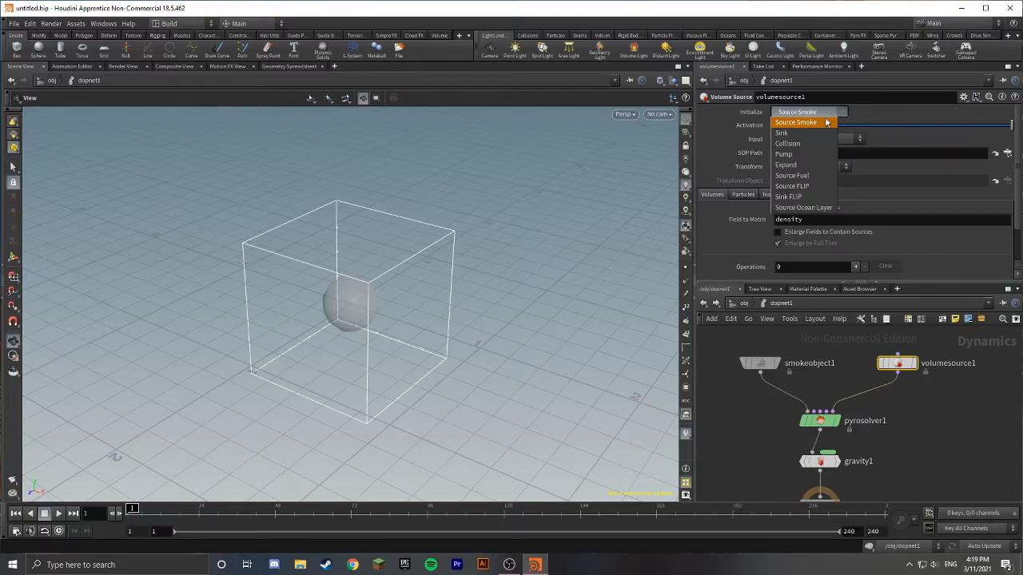
click(791, 175)
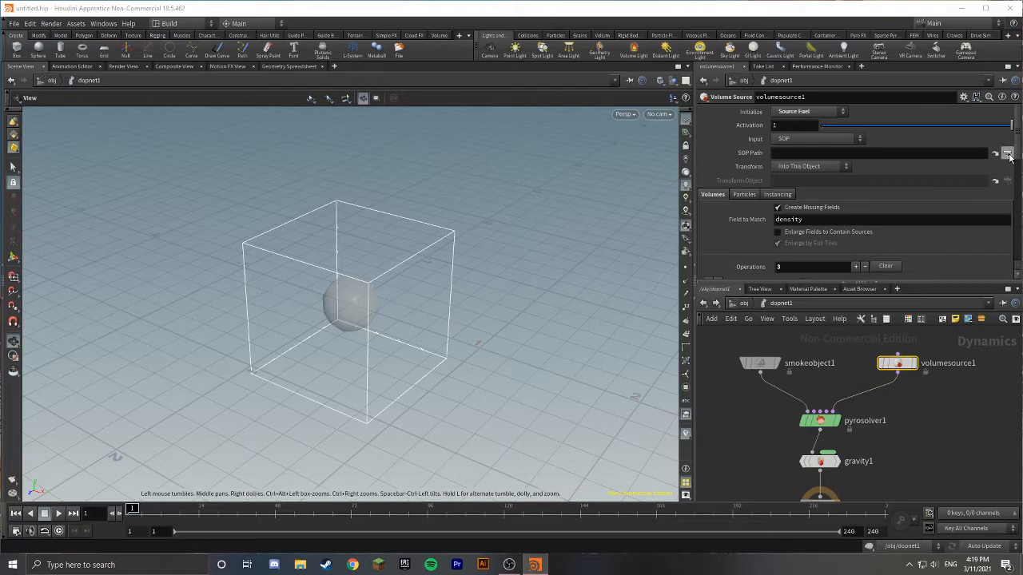
- Set the Volume Source's SOP Path to /obj/geo1/OUT_Fuel
click(1007, 152)
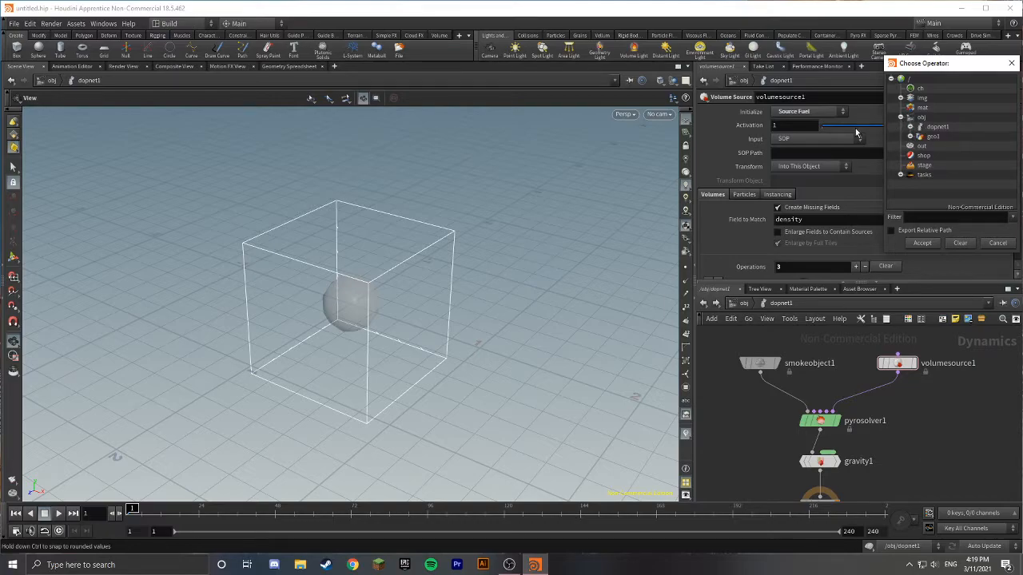
click(910, 136)
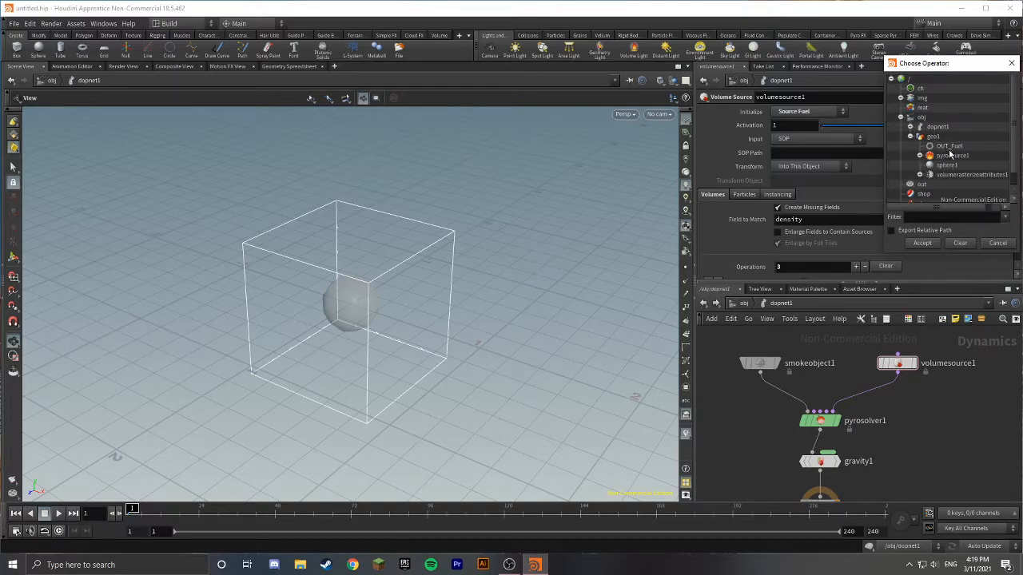
click(949, 146)
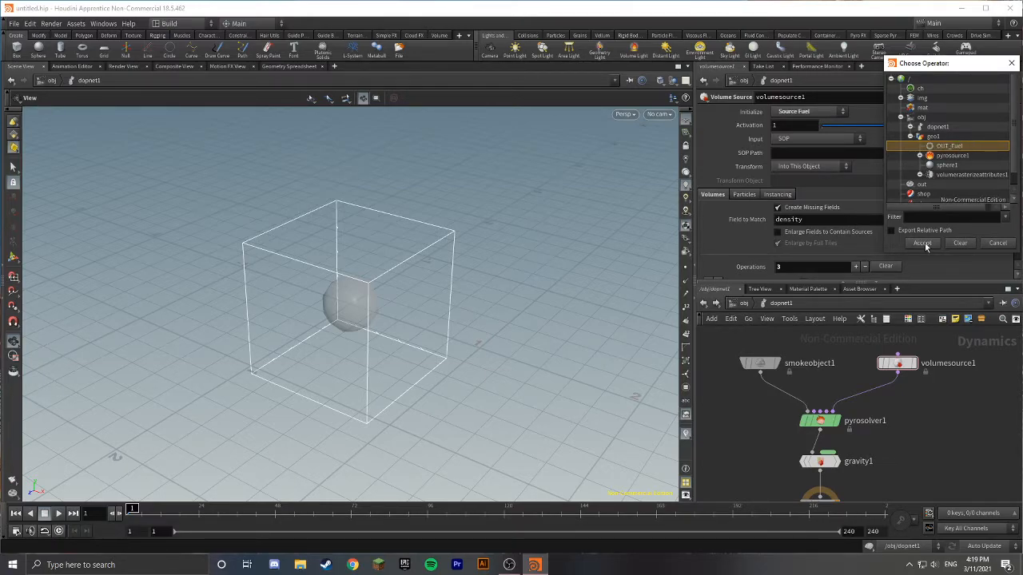
click(921, 243)
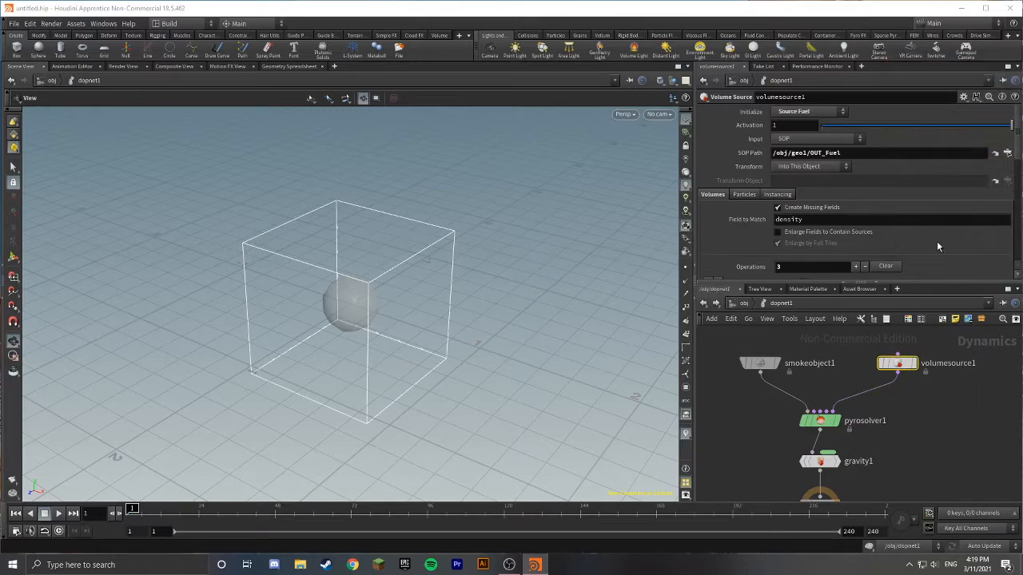
mouse_move(918, 240)
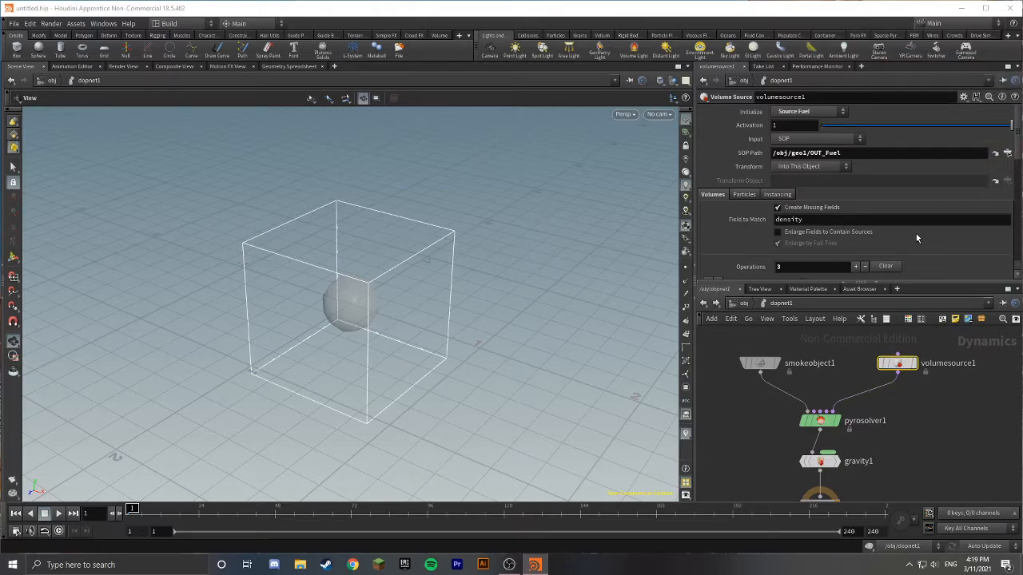
mouse_move(860, 243)
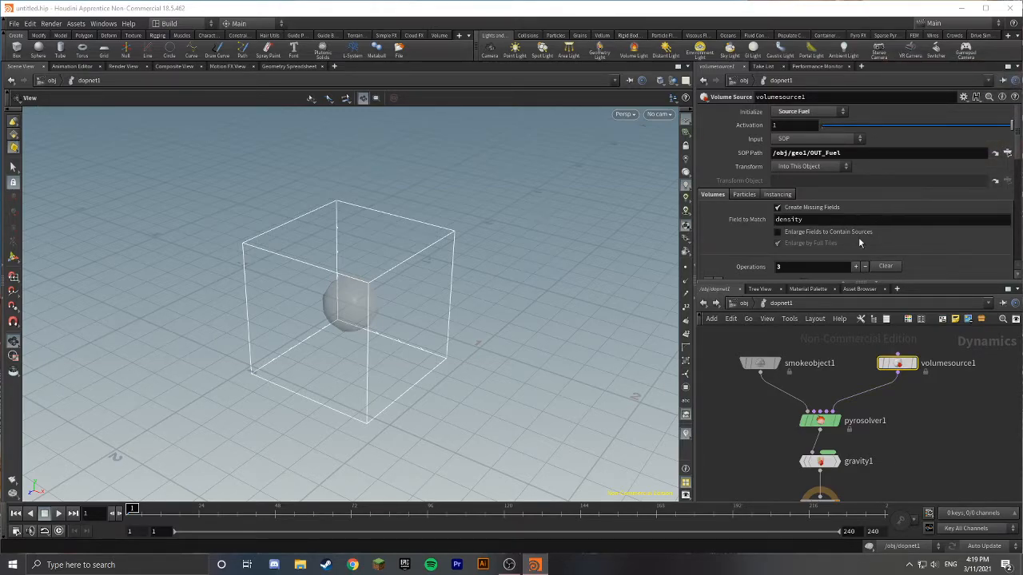
- Play the simulation to about frame 18 and orbit to inspect the smoke puff
click(759, 363)
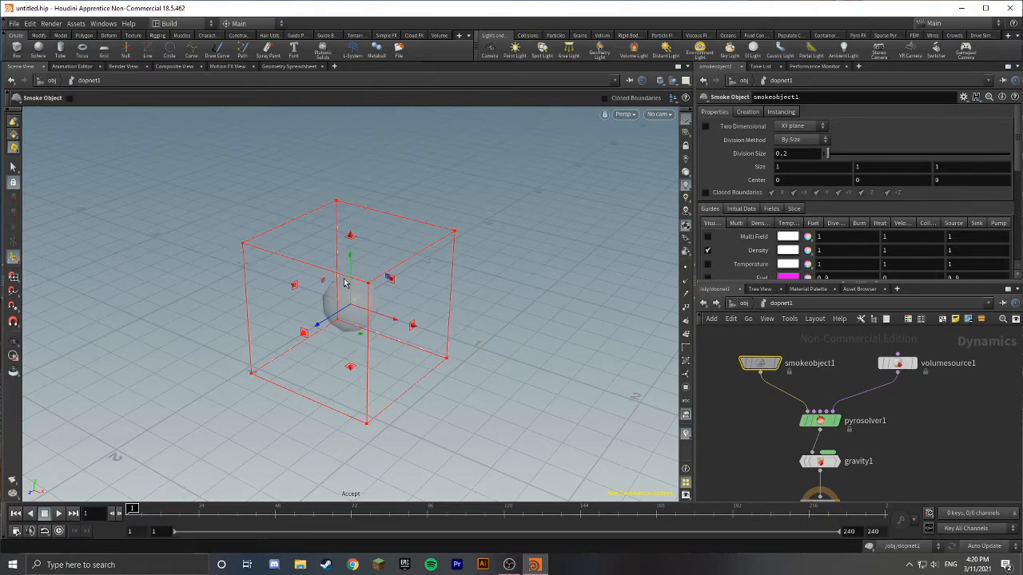
mouse_move(378, 346)
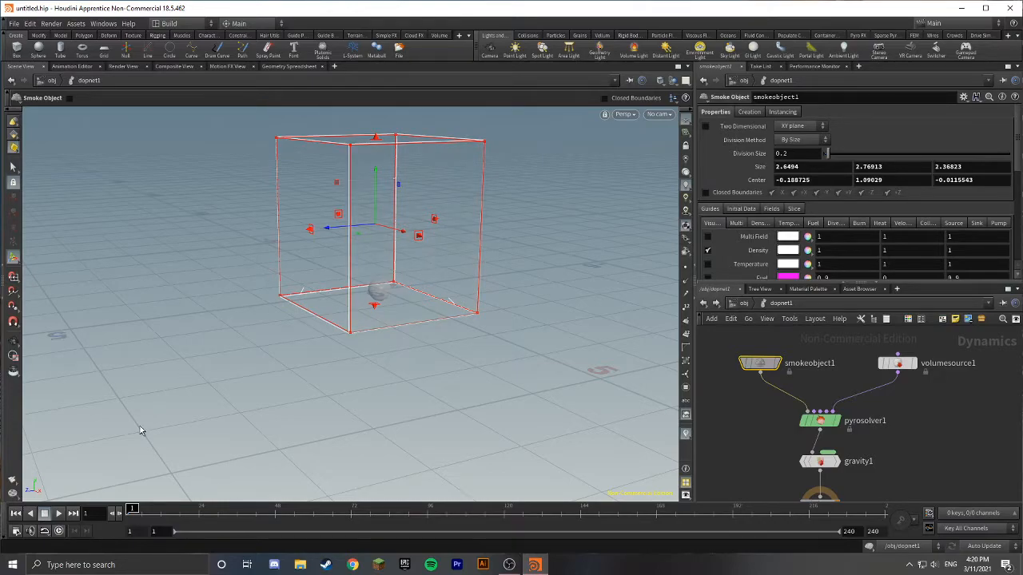
click(59, 514)
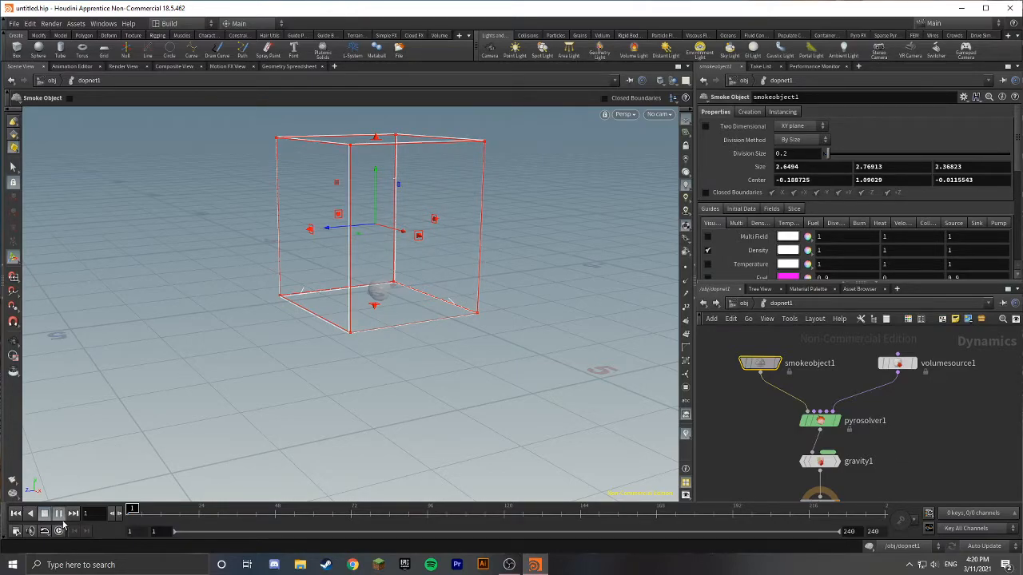
click(59, 513)
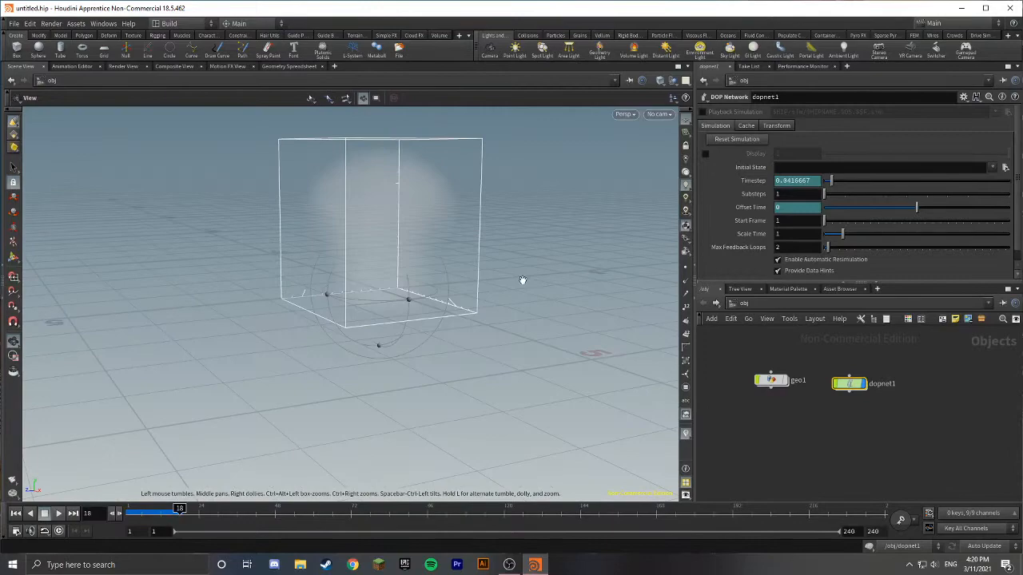
click(850, 383)
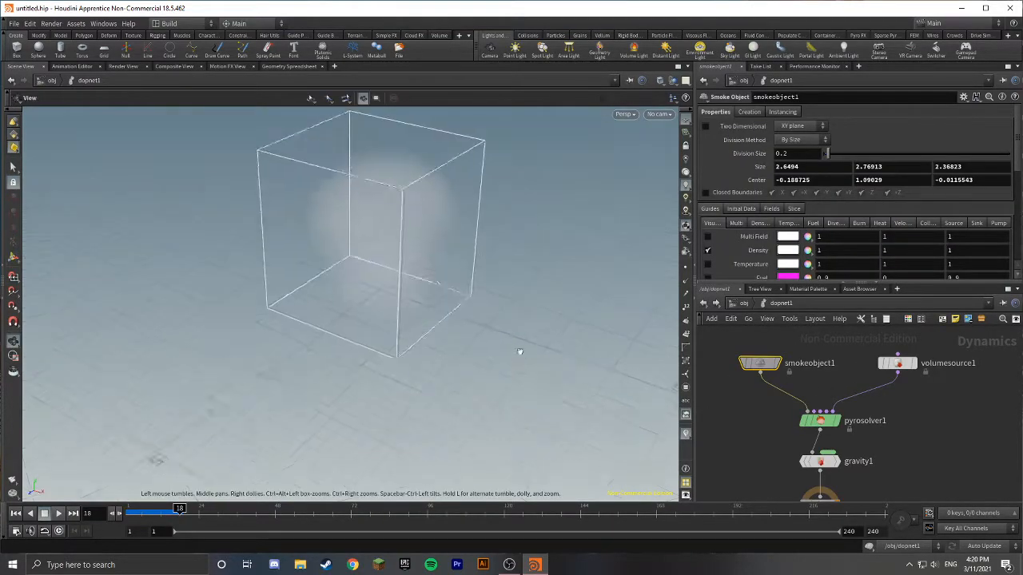
drag(520, 351, 550, 308)
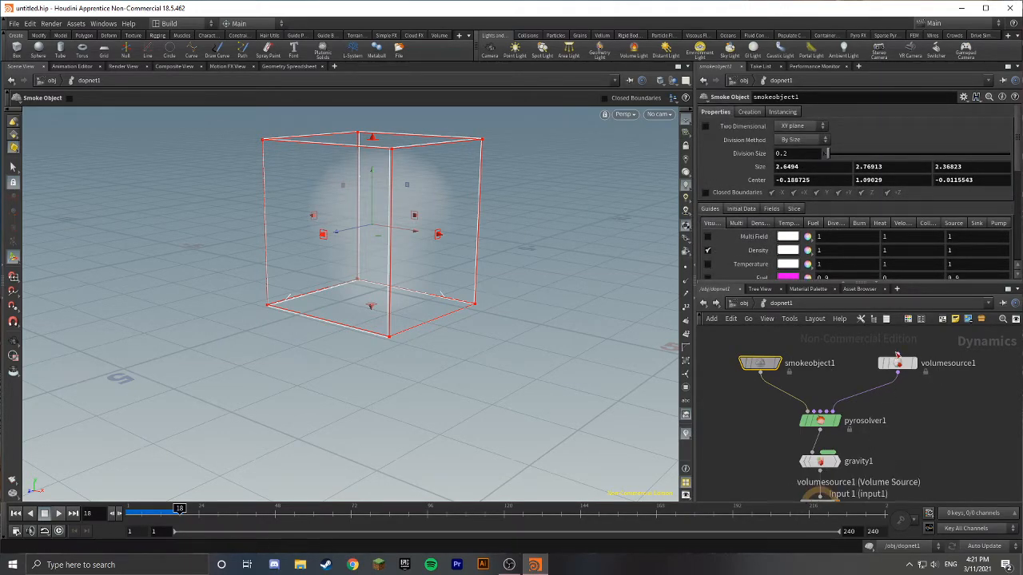
mouse_move(973, 418)
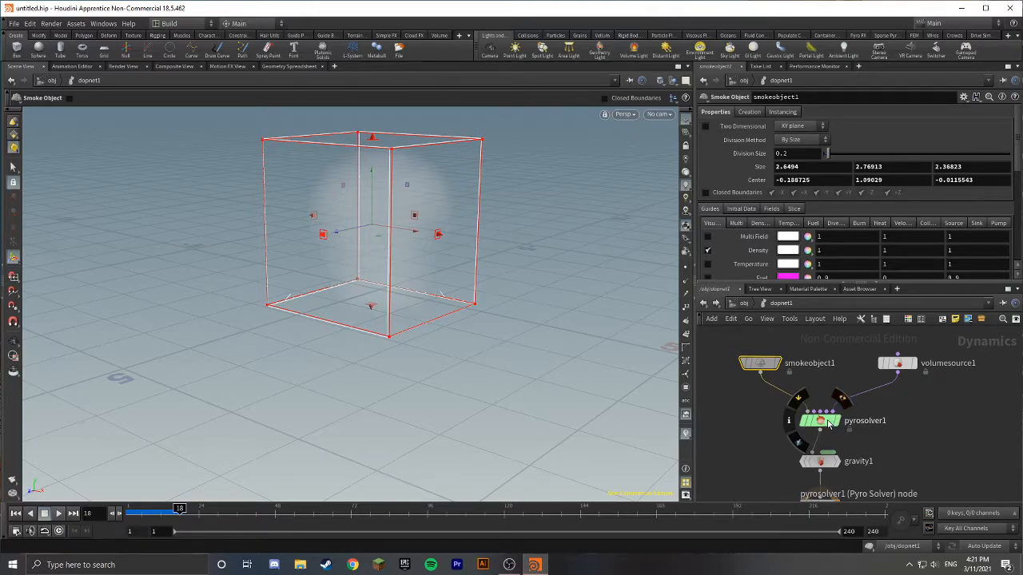
mouse_move(826, 425)
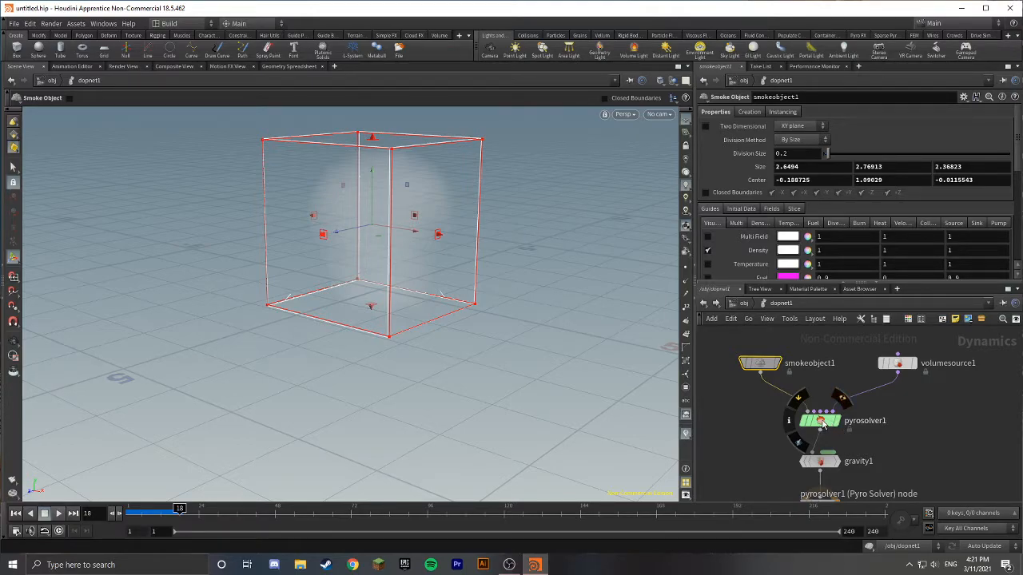
click(759, 363)
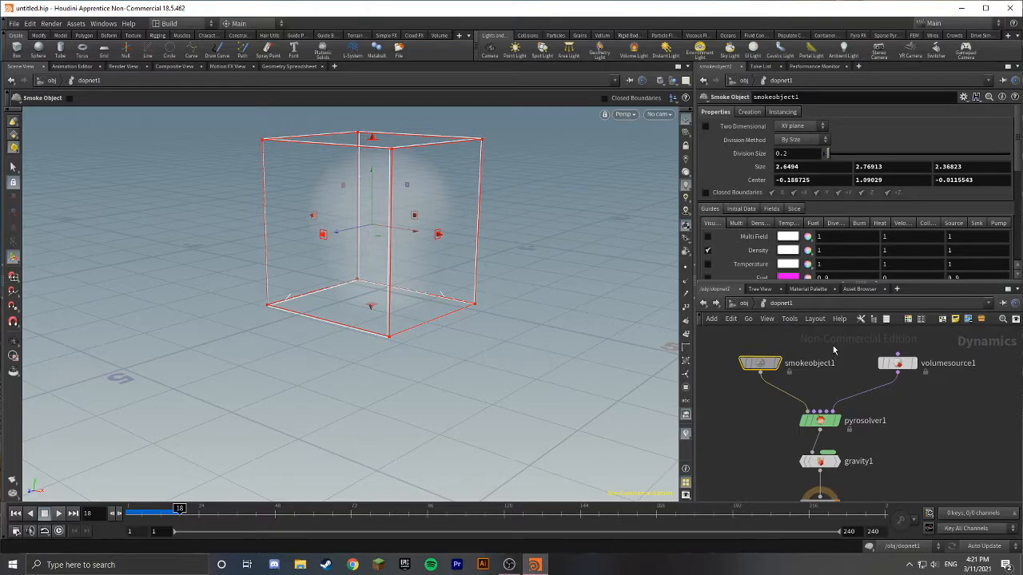
mouse_move(823, 472)
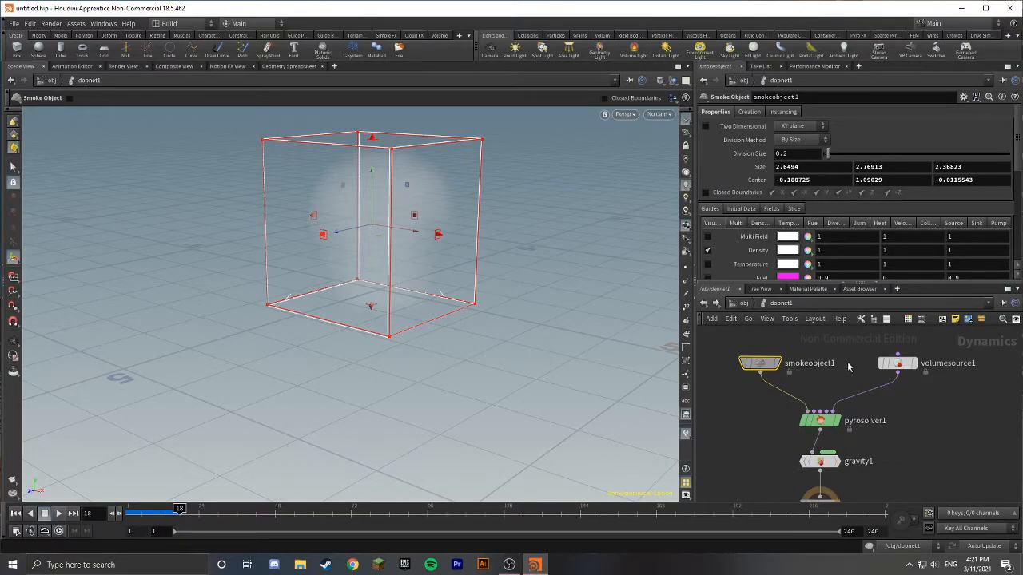
click(759, 363)
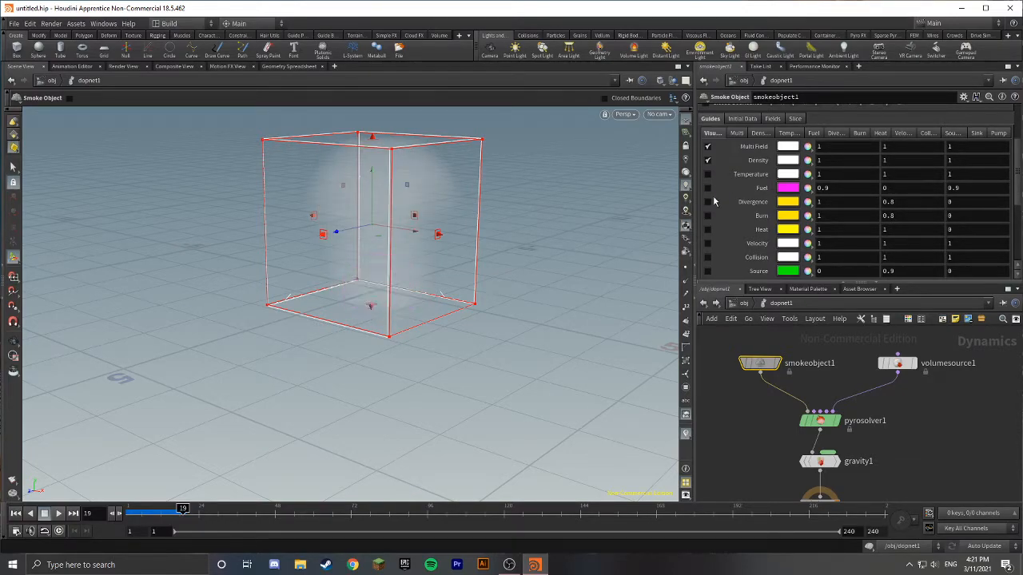
- Scroll smokeobject1's visualization field list to reach and tick Multi Field
scroll(down, 3)
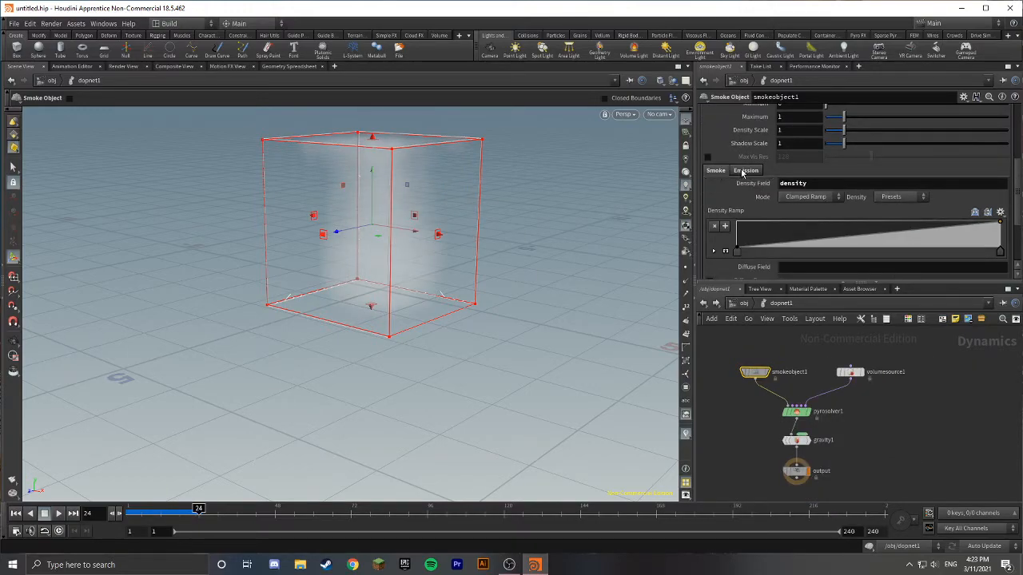
- Set the smoke's Emission Scale to 7 and Emission Color Field to heat
scroll(down, 3)
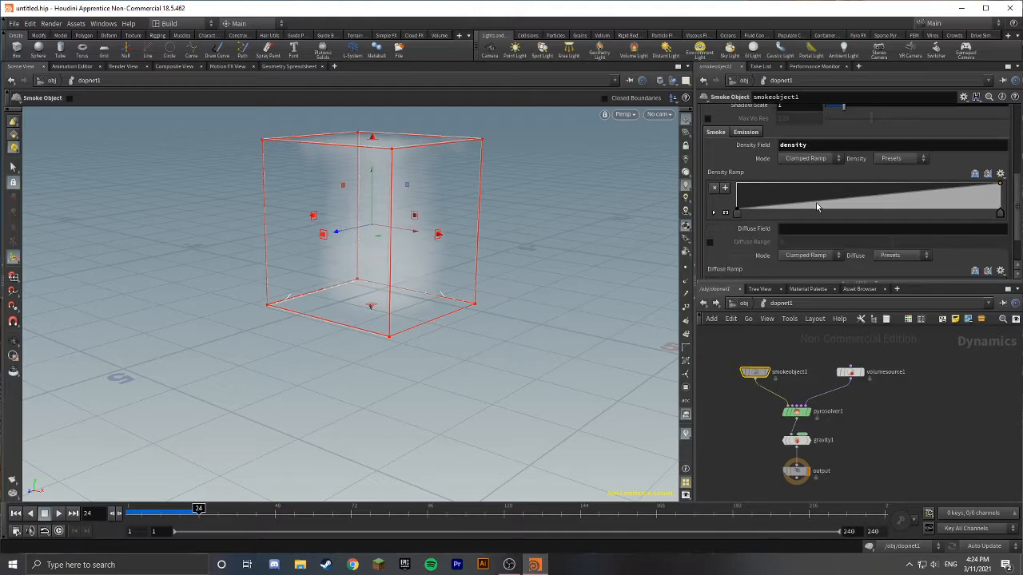
click(745, 170)
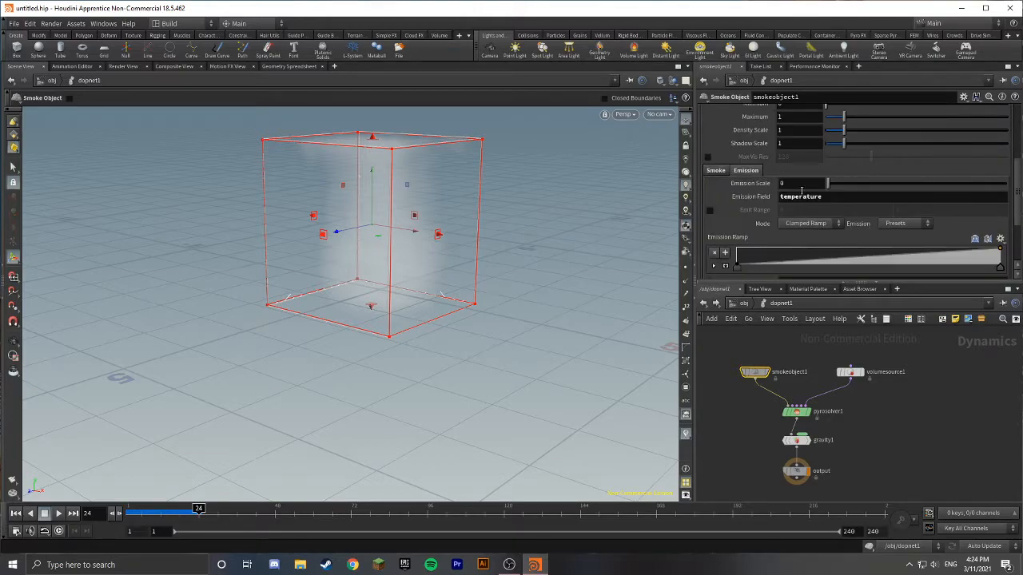
scroll(down, 3)
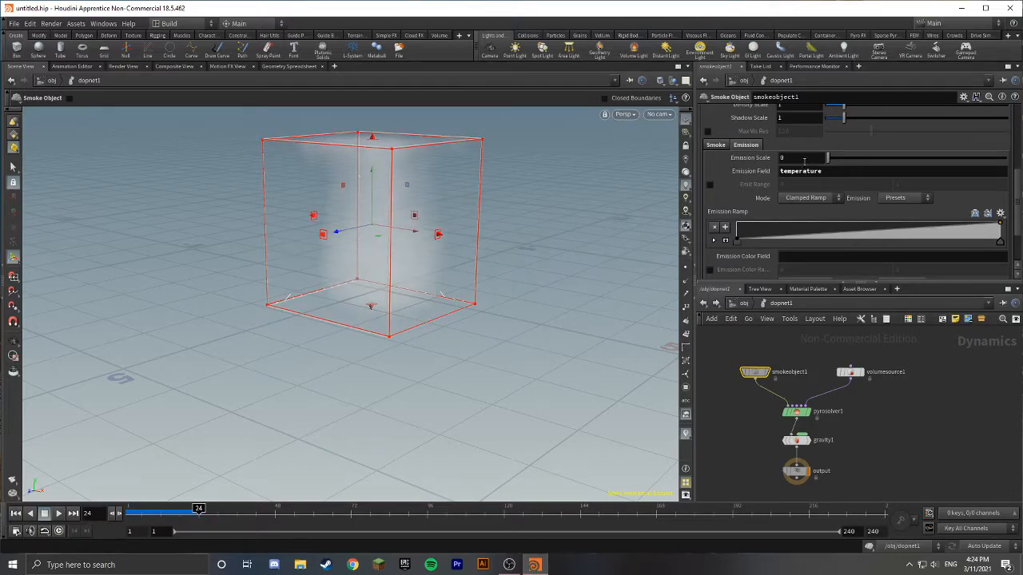
click(799, 157)
text(7)
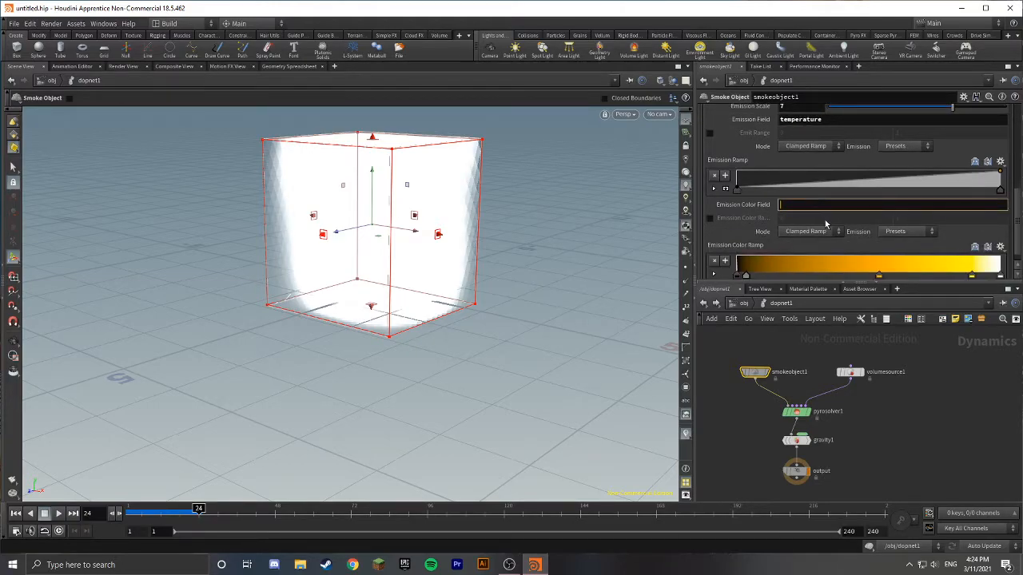
text(heat)
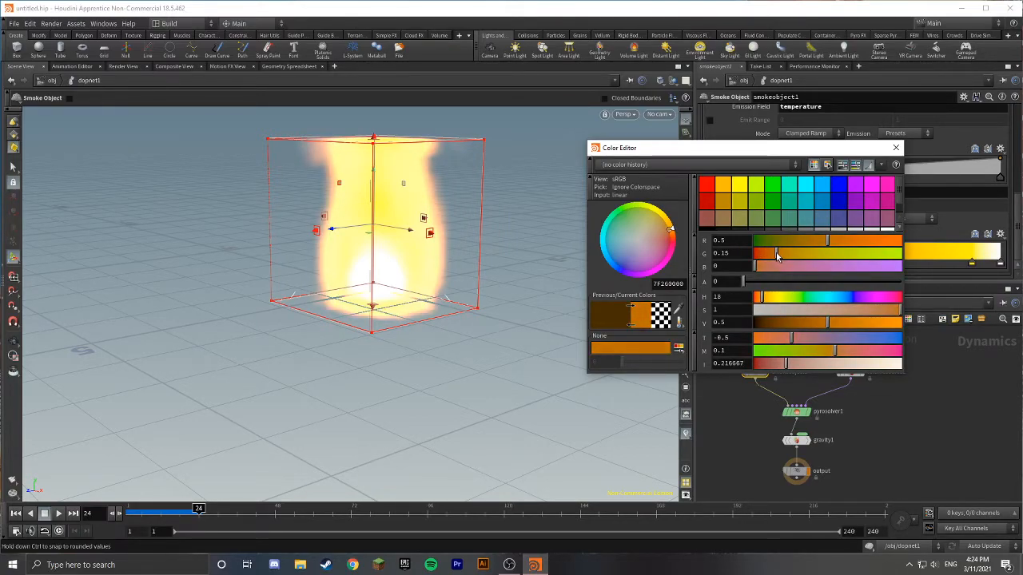
- Shift the Emission Color Ramp key's colour toward orange in the Color Editor
click(896, 148)
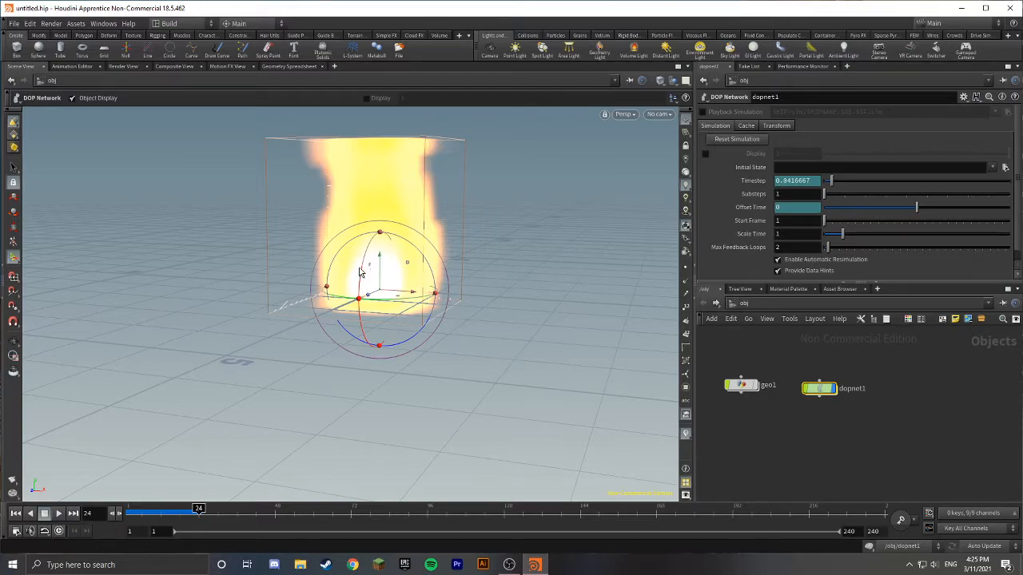
mouse_move(236, 105)
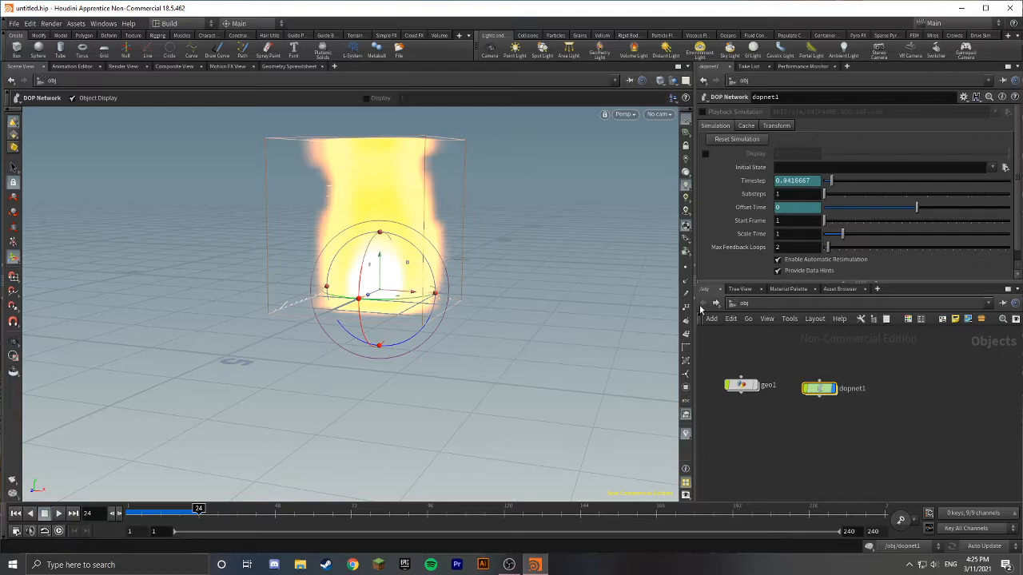
mouse_move(715, 302)
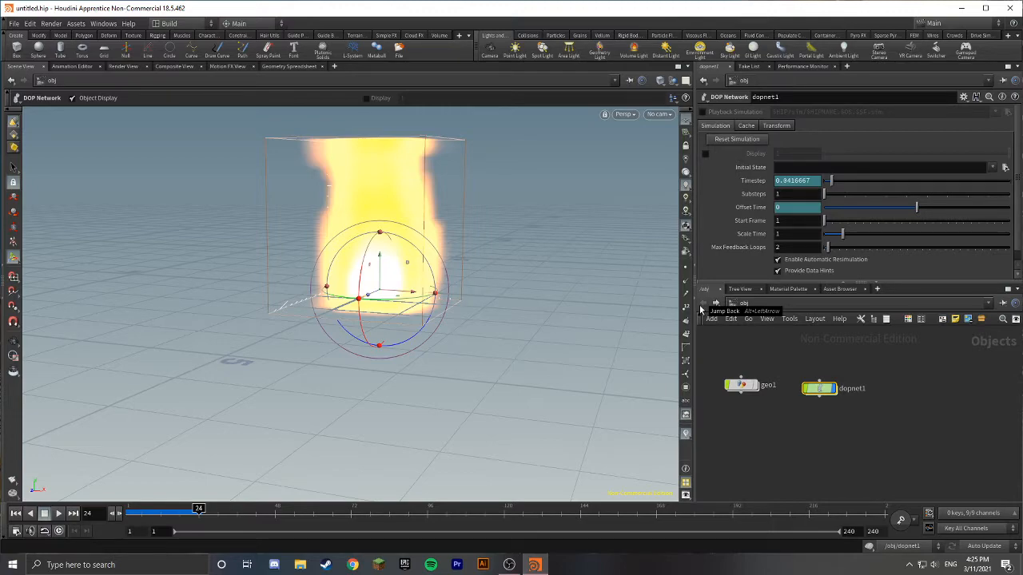
- Create a Geometry object at /obj named import
key(Tab)
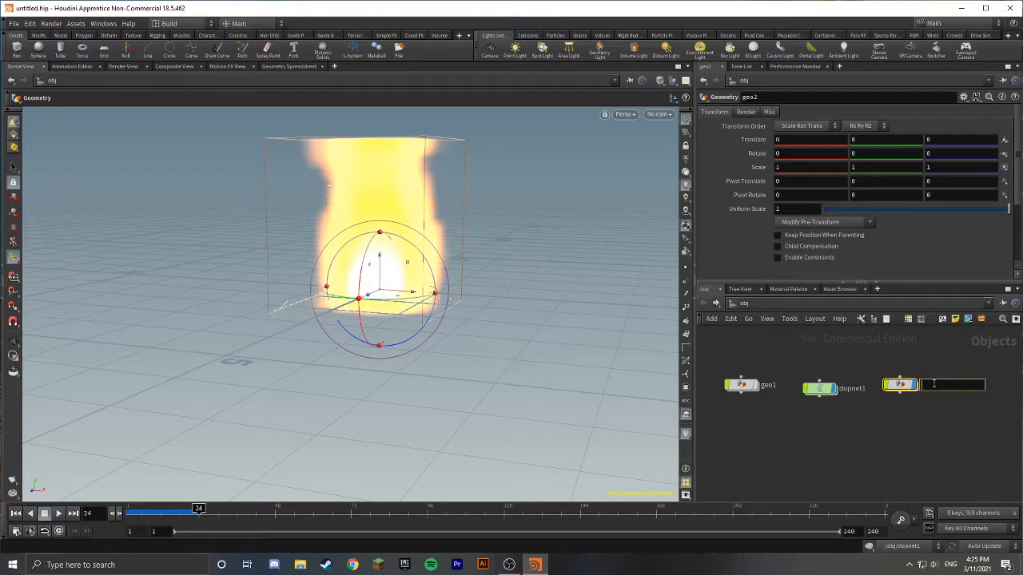
text(import)
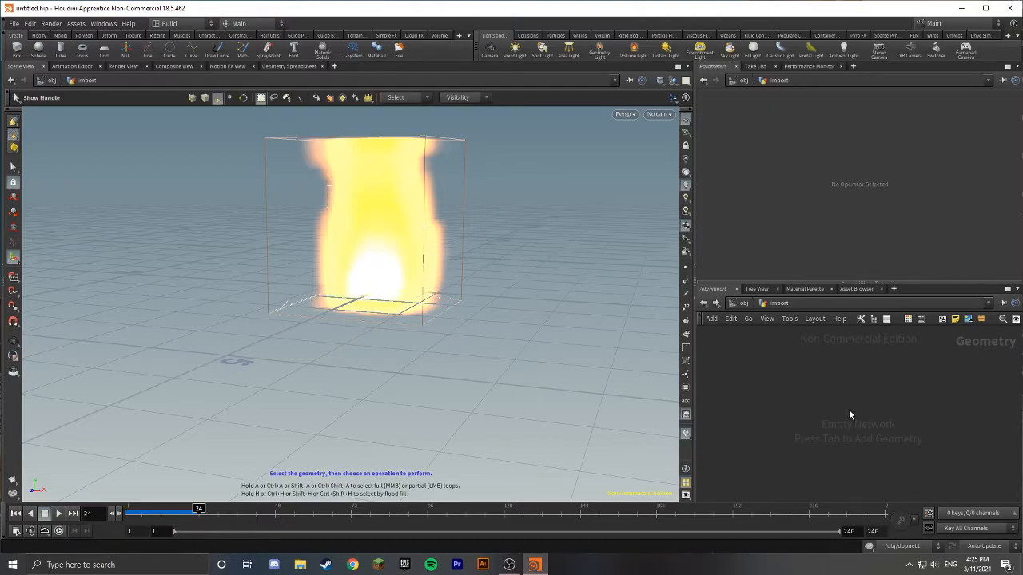
- Add a DOP Import Fields node with DOP Network /obj/dopnet1, choosing smokeobject1
key(tab)
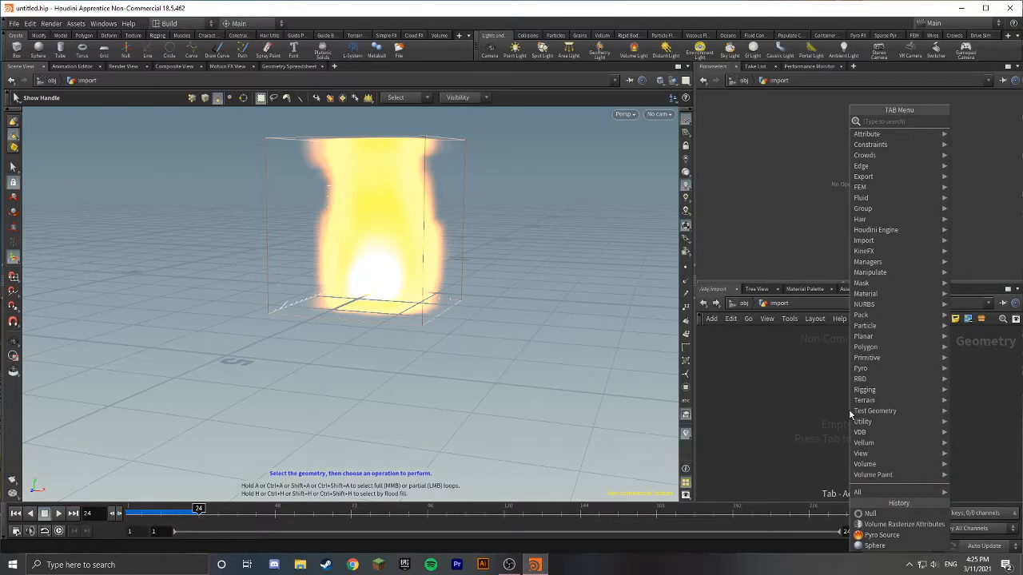
text(dop im)
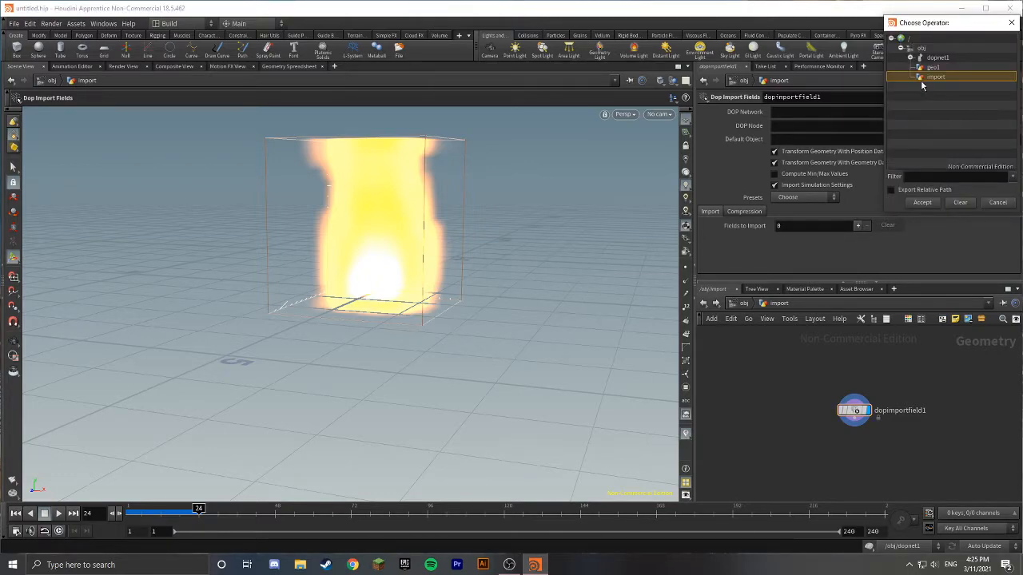
click(939, 57)
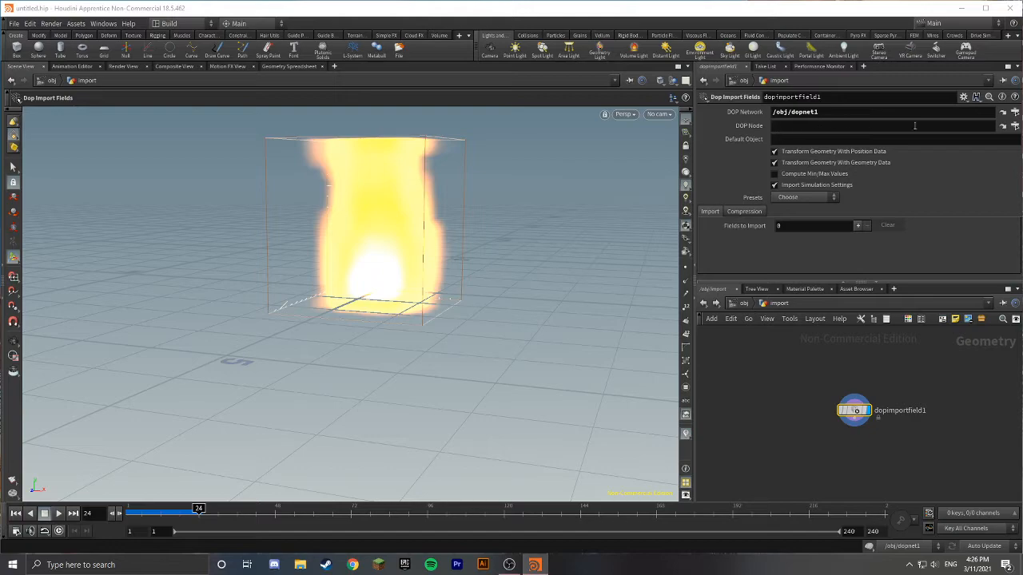
click(879, 126)
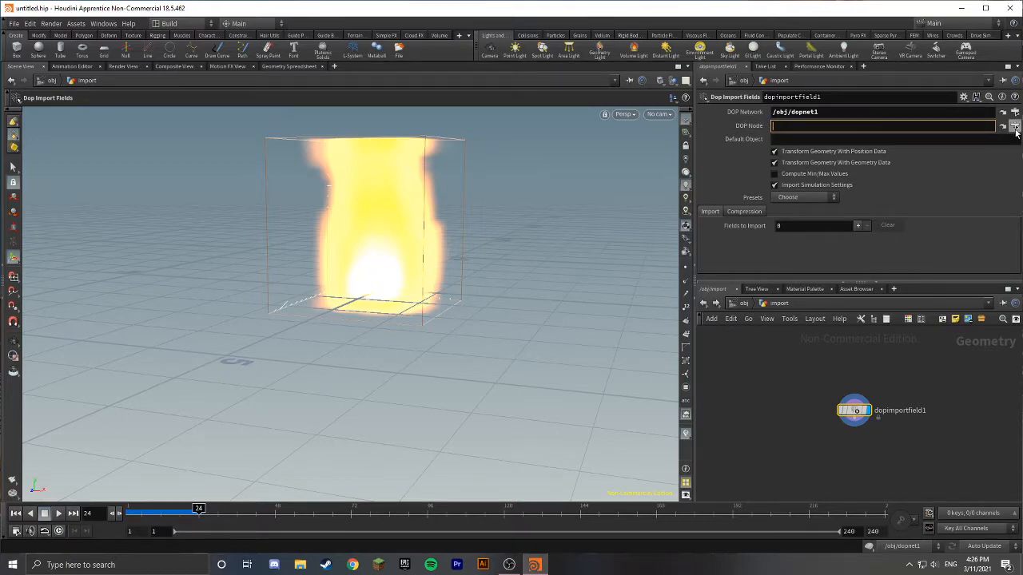
click(1015, 125)
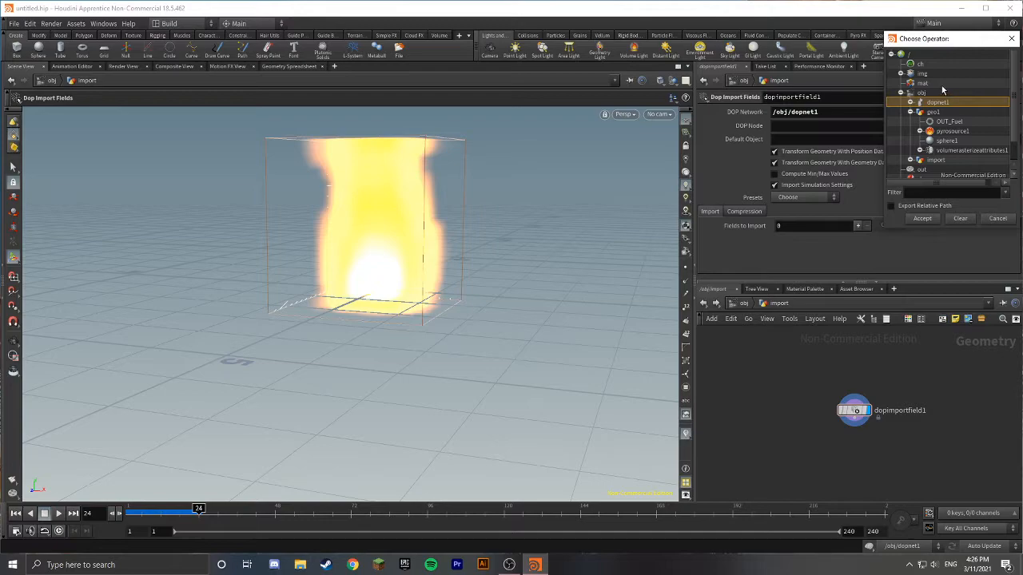
scroll(down, 3)
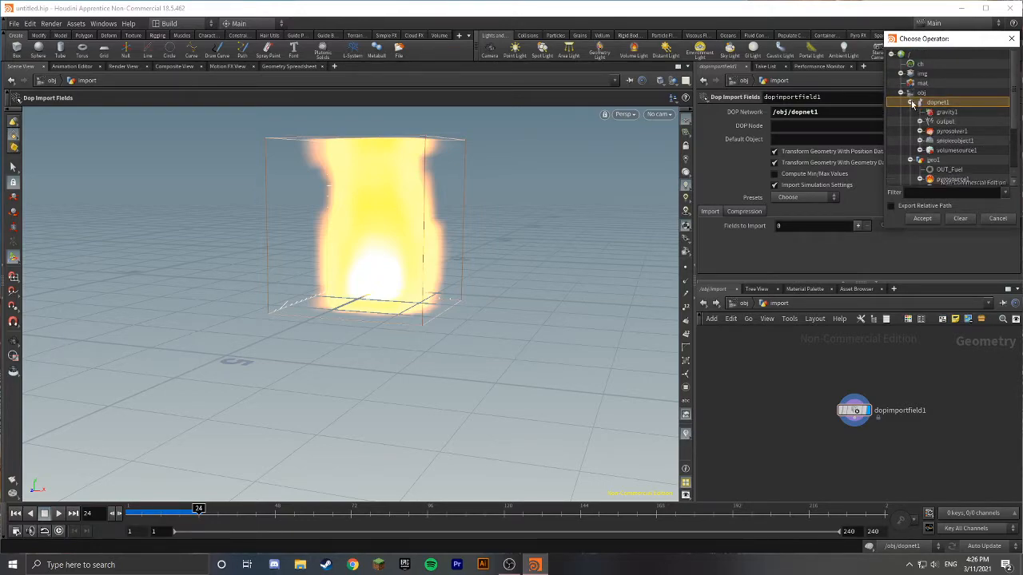
click(951, 141)
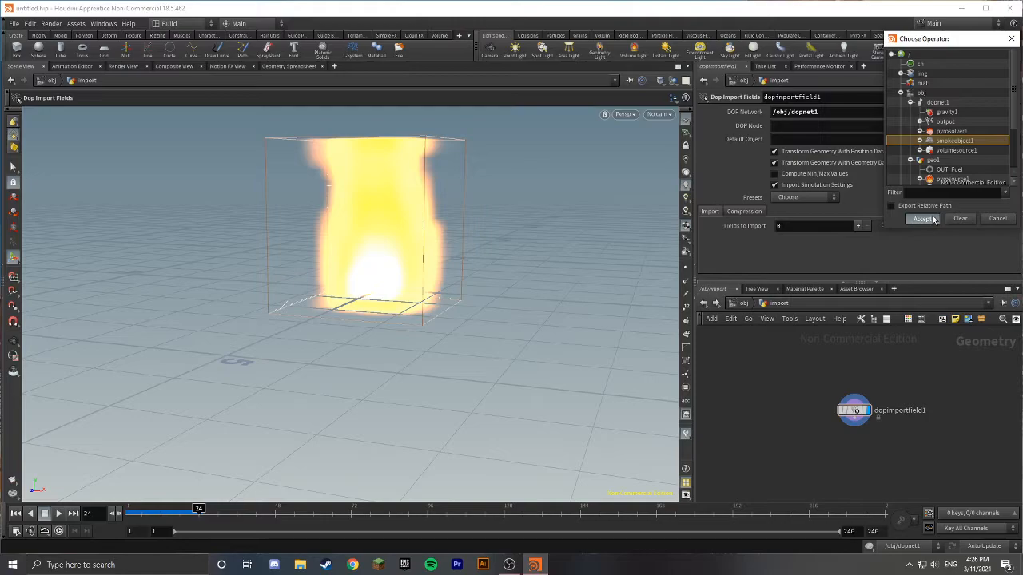
- Import smokeobject1's fields using a Fields to Import preset, then jump back to /obj
click(923, 219)
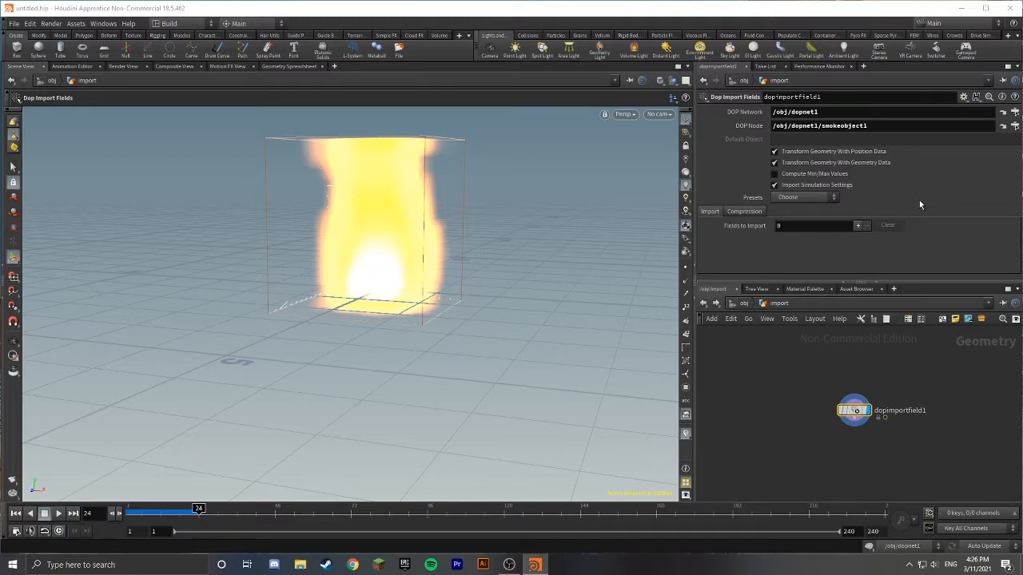
mouse_move(904, 191)
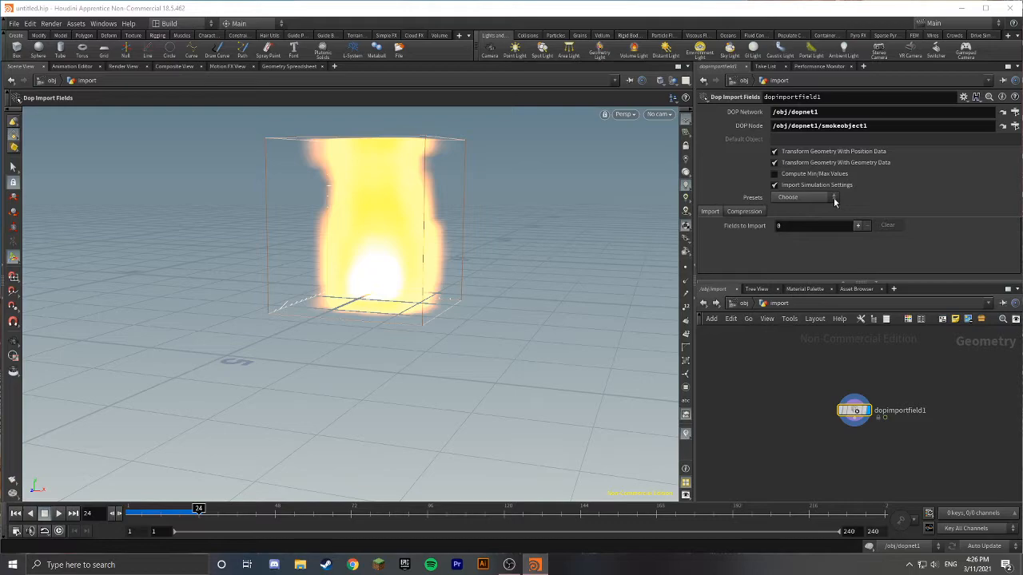
click(833, 198)
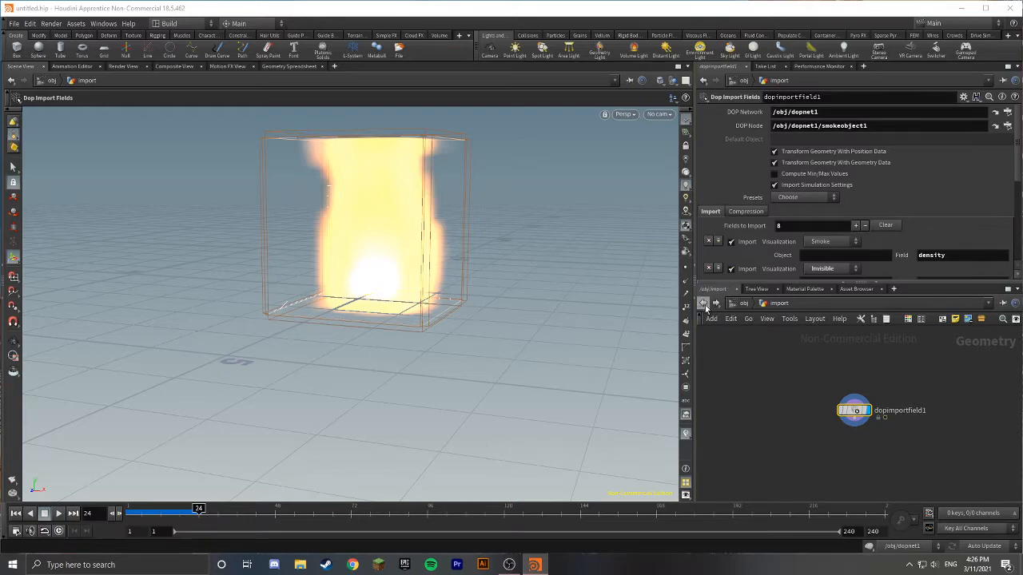
mouse_move(705, 304)
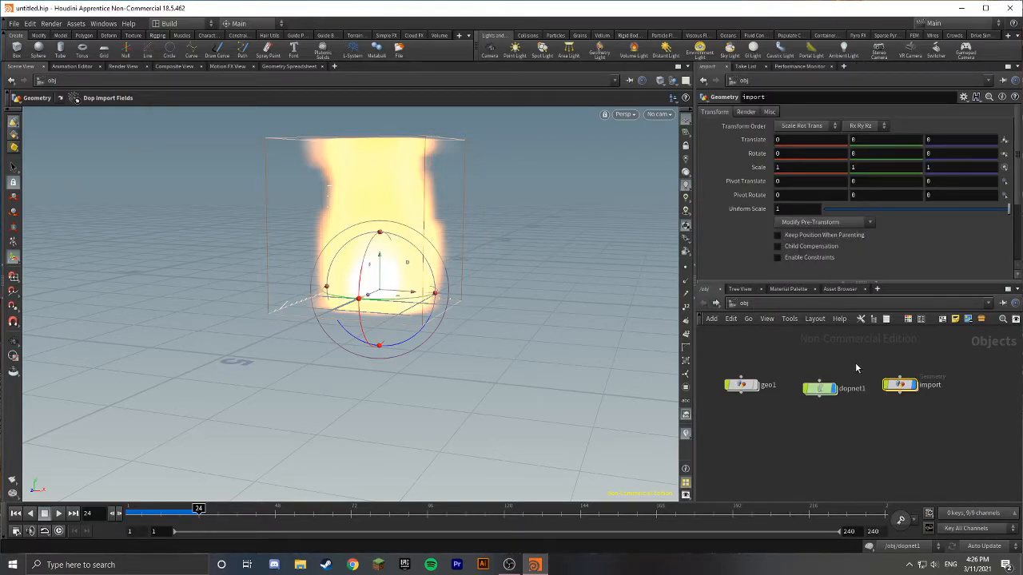
click(819, 387)
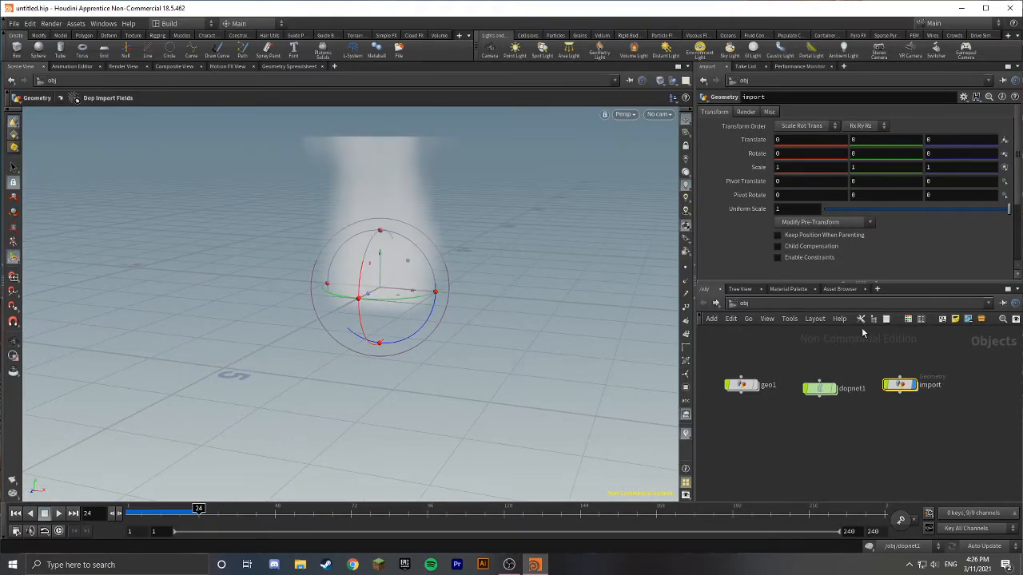
mouse_move(963, 311)
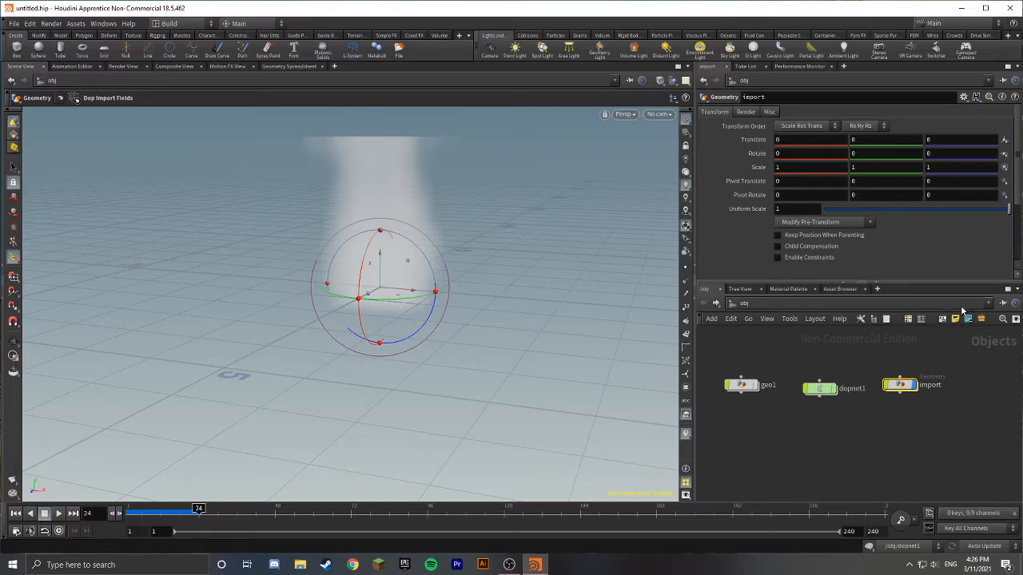
- Add the Flames volume shader from the Material Palette to /mat
click(788, 288)
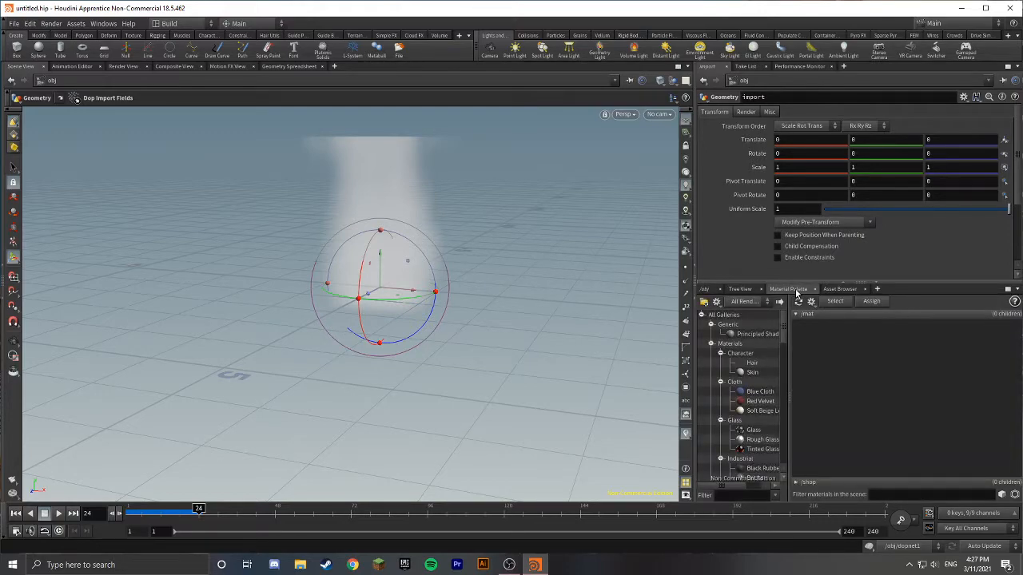
scroll(down, 3)
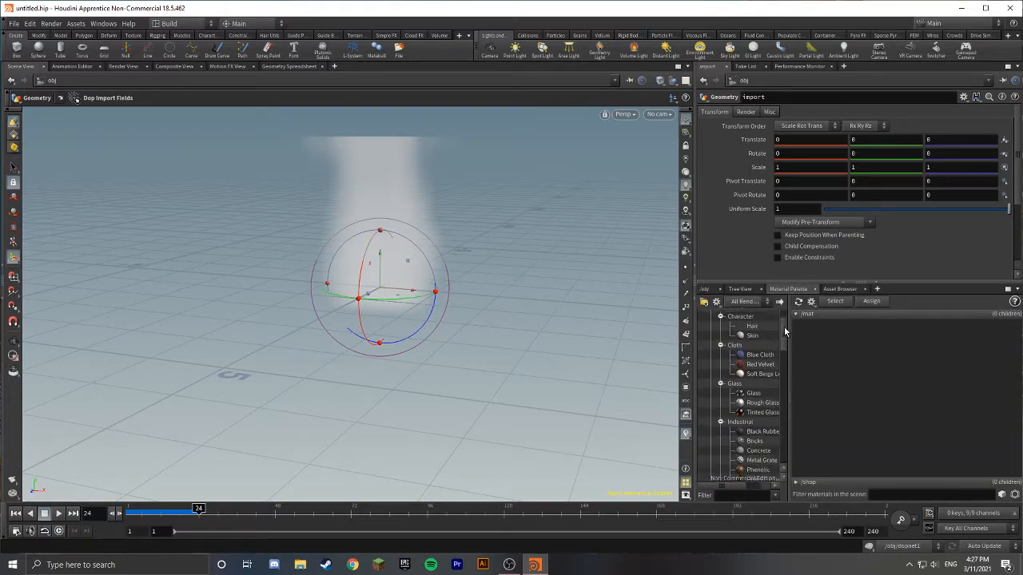
scroll(down, 3)
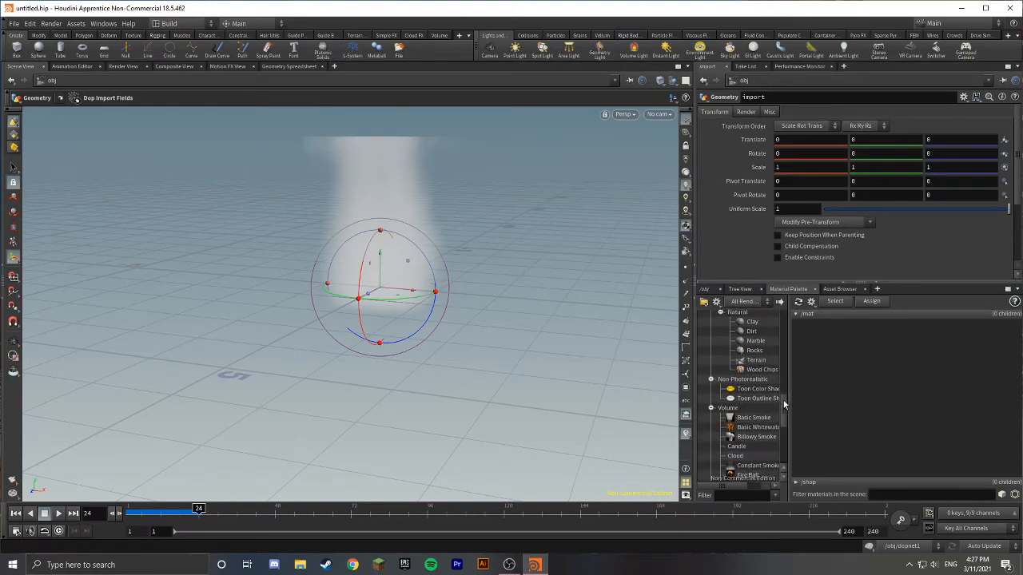
scroll(down, 3)
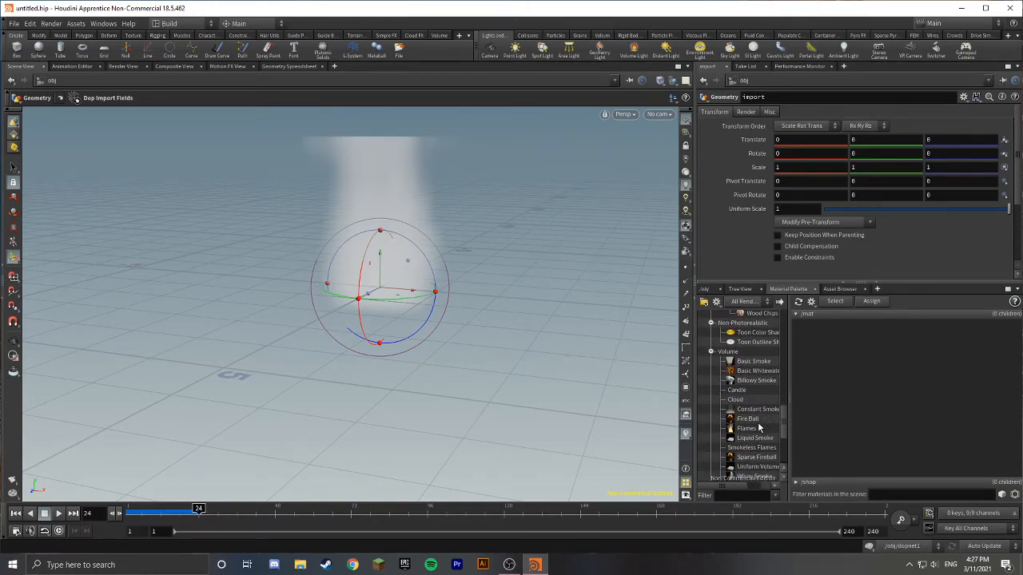
click(746, 428)
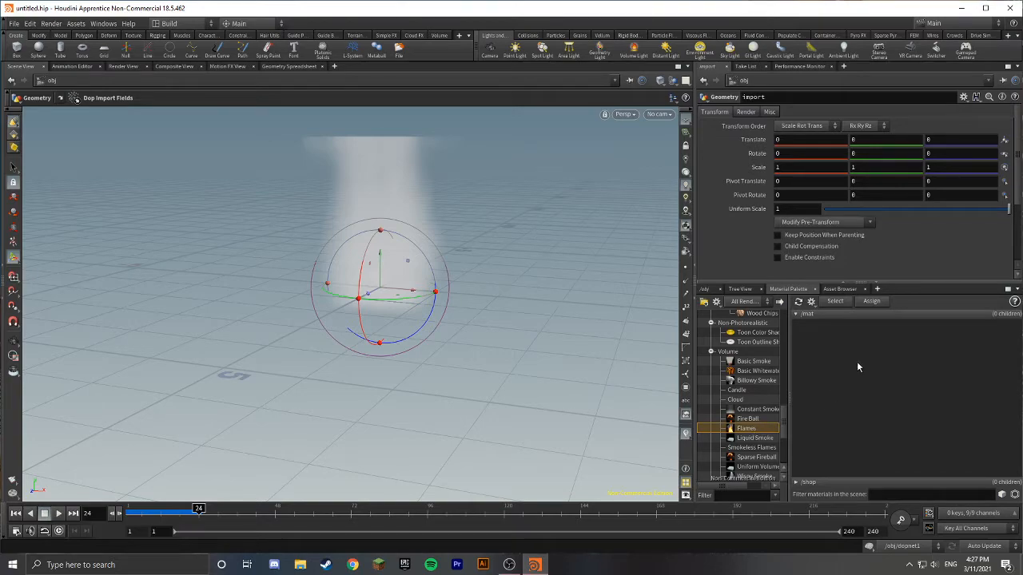
double_click(746, 428)
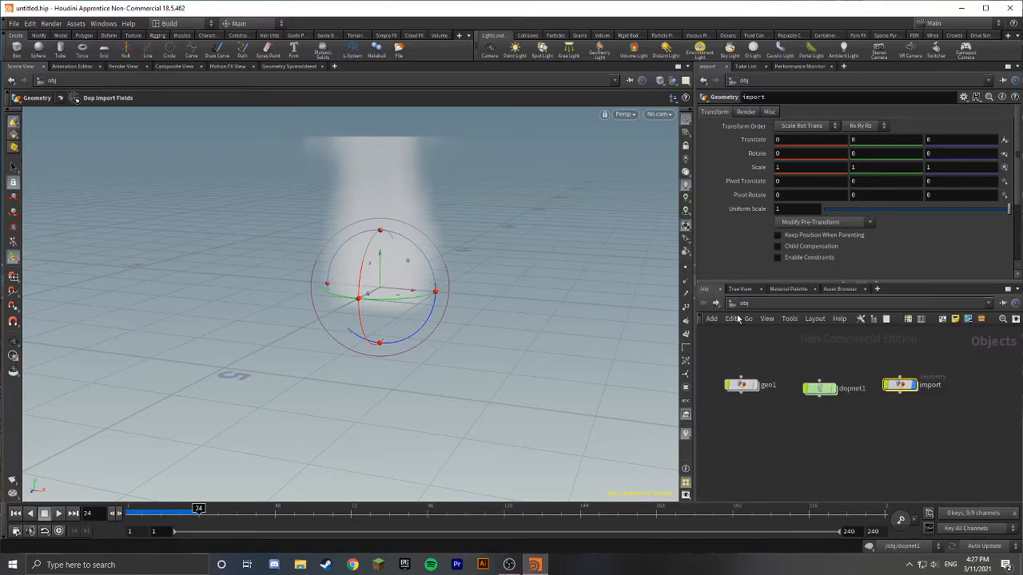
- Set the import object's Render tab Material to /mat/flames
click(899, 385)
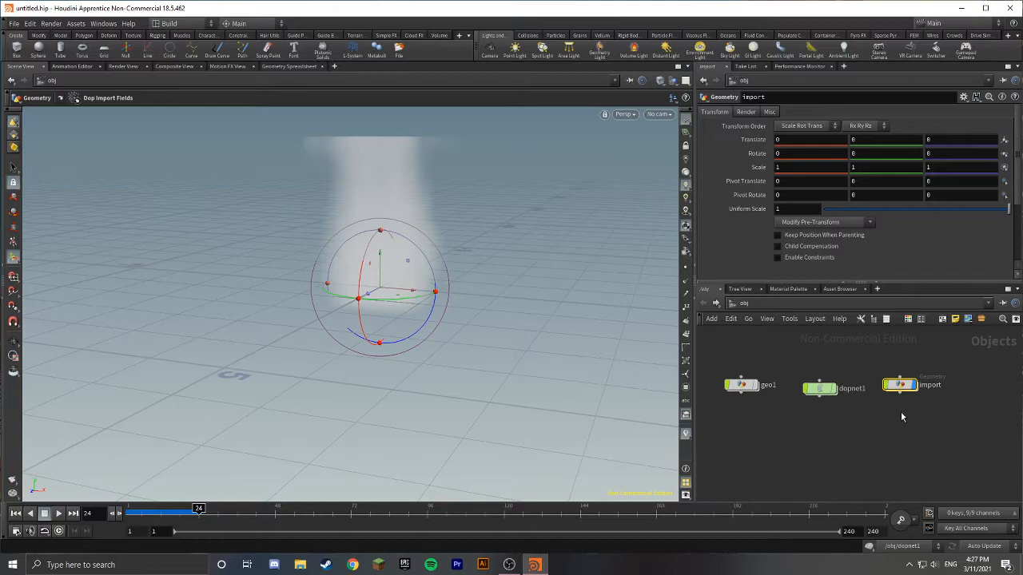
mouse_move(917, 406)
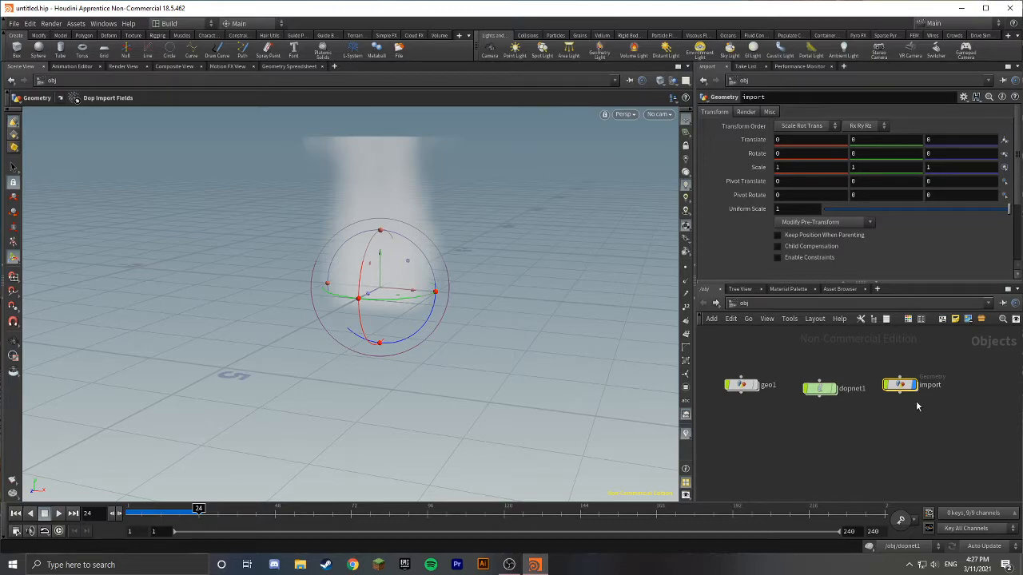
click(900, 384)
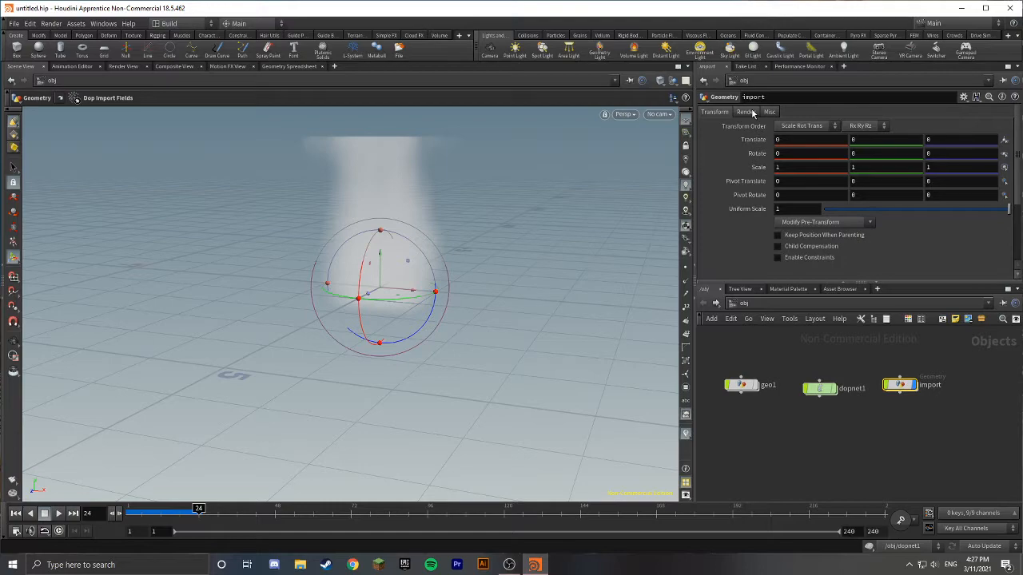
click(745, 111)
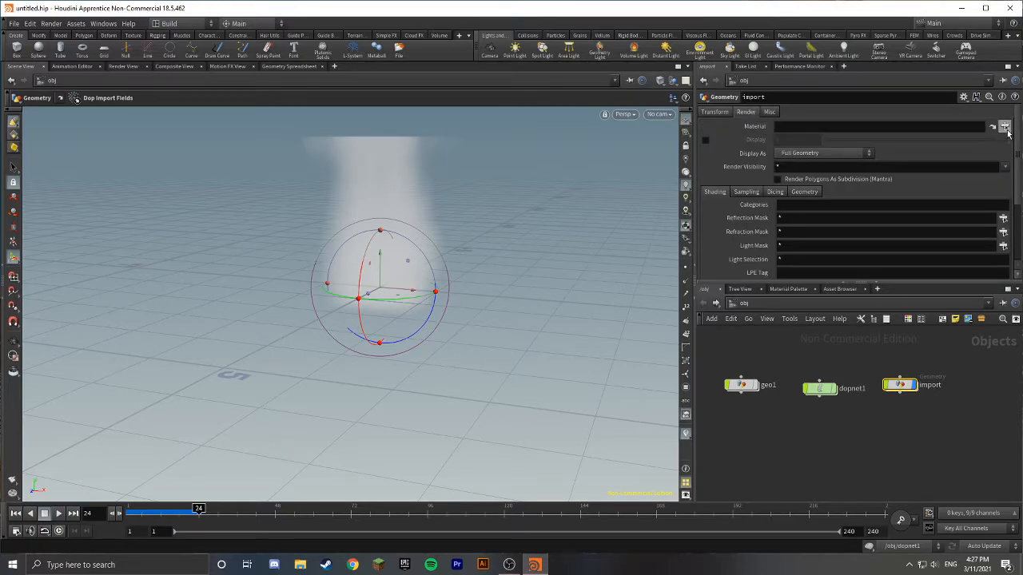
click(1004, 128)
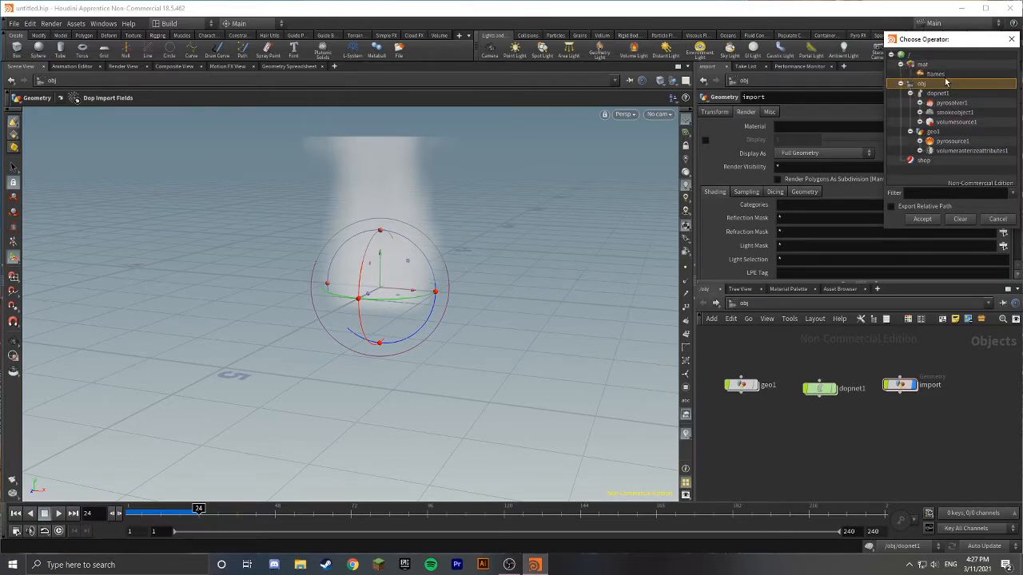
click(921, 219)
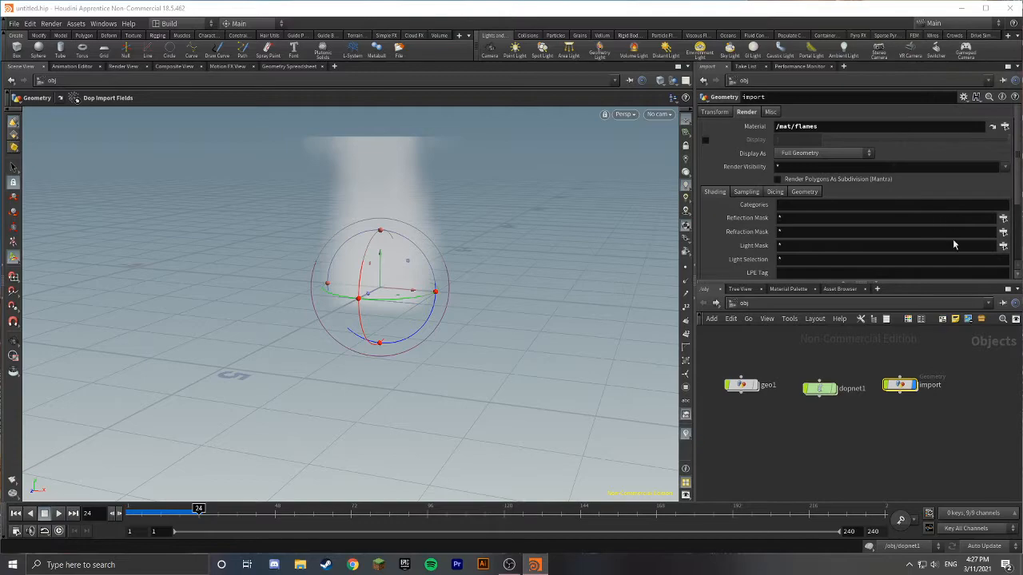
mouse_move(916, 332)
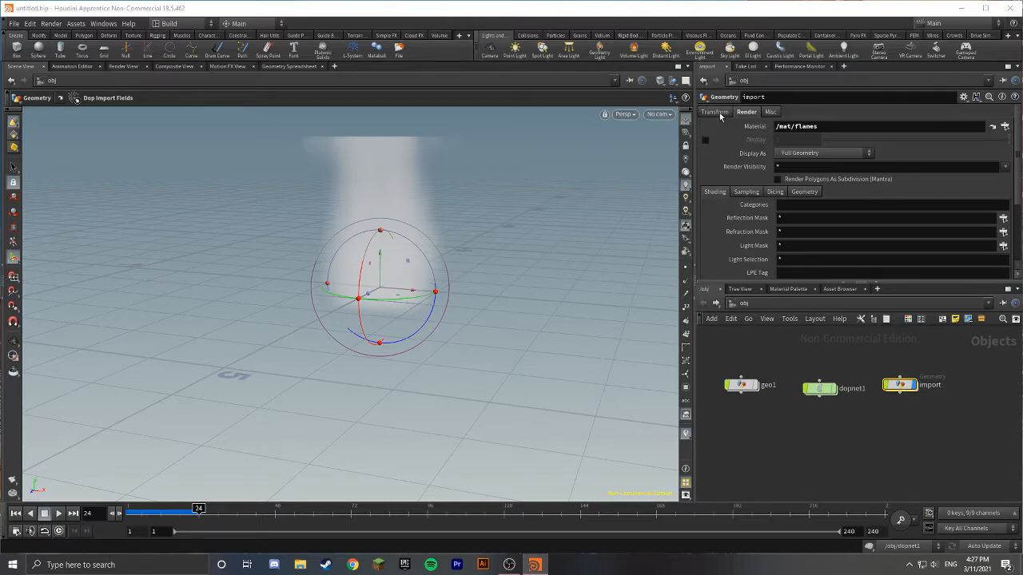
click(714, 112)
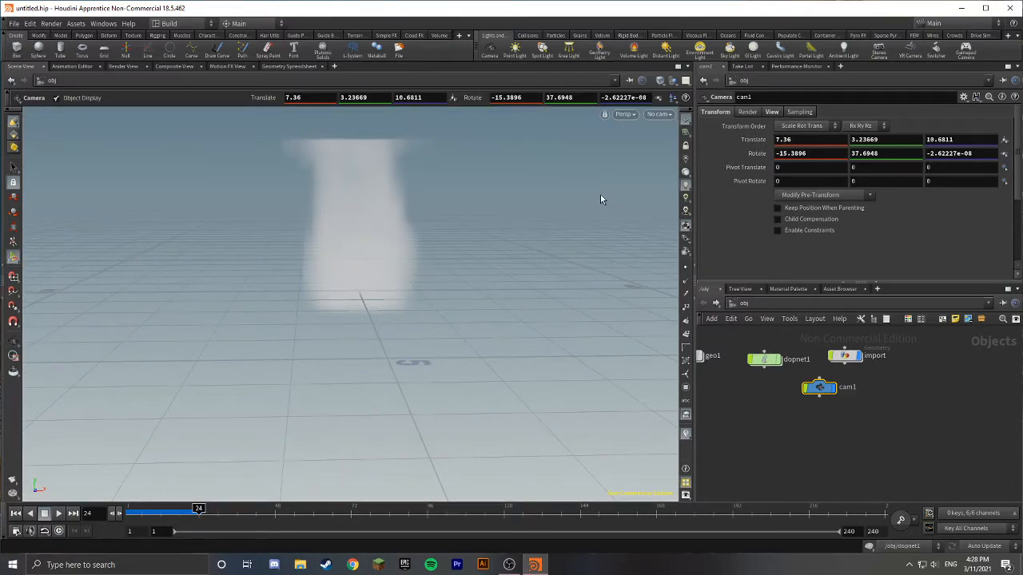
mouse_move(546, 54)
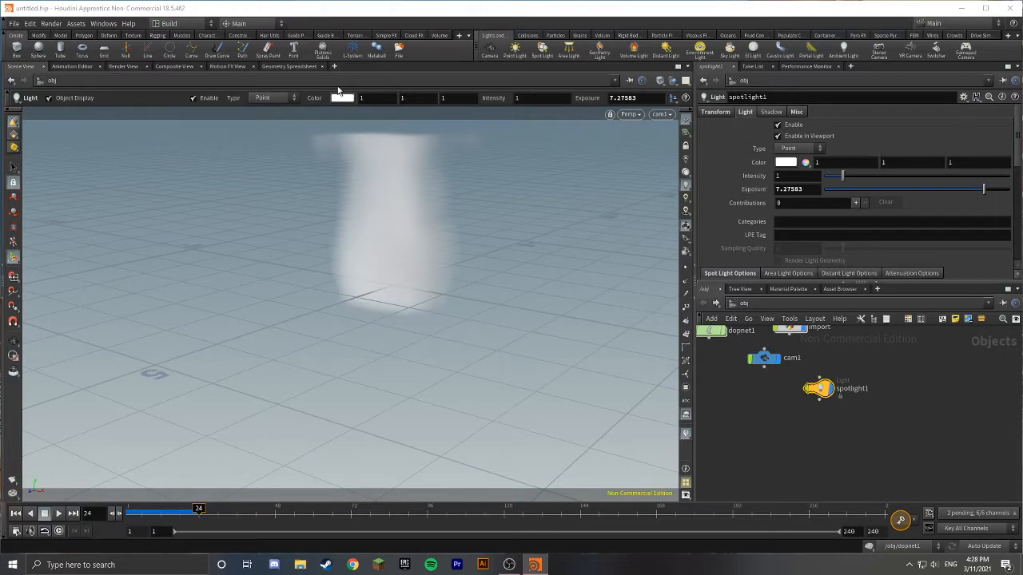
mouse_move(359, 157)
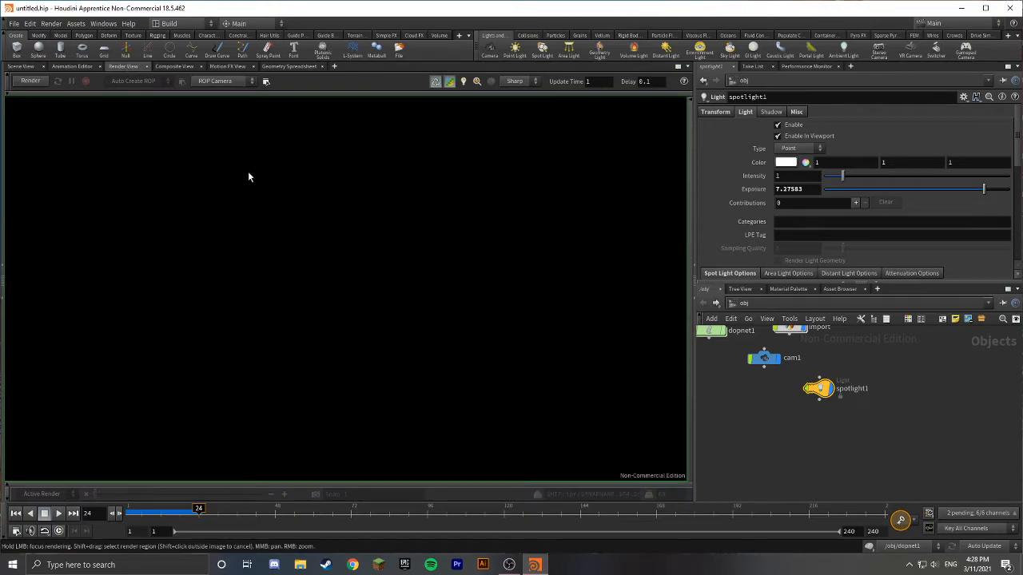
- Render the fire from the camera with mantra_ipr, then return to Scene View
click(30, 80)
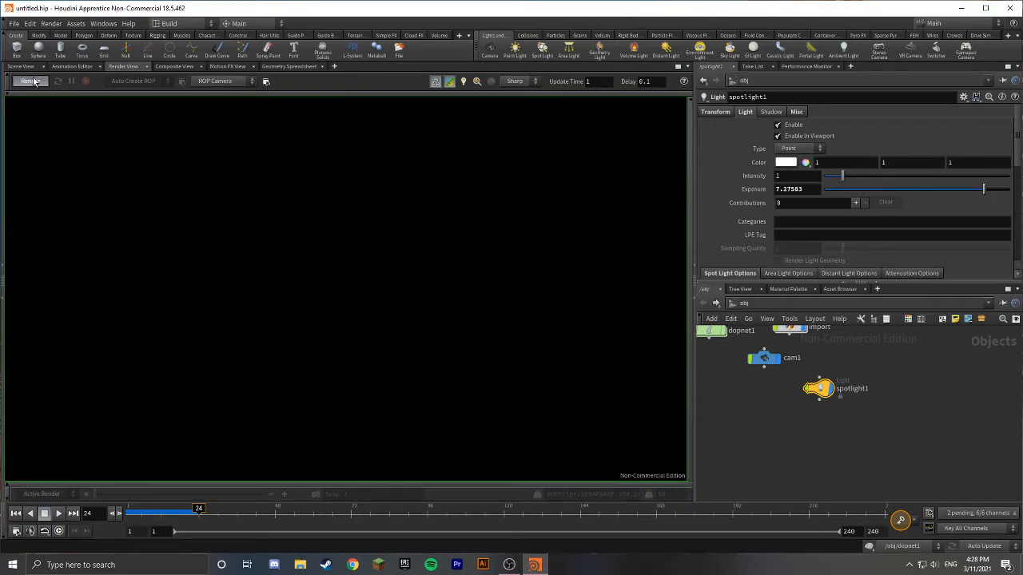
click(30, 80)
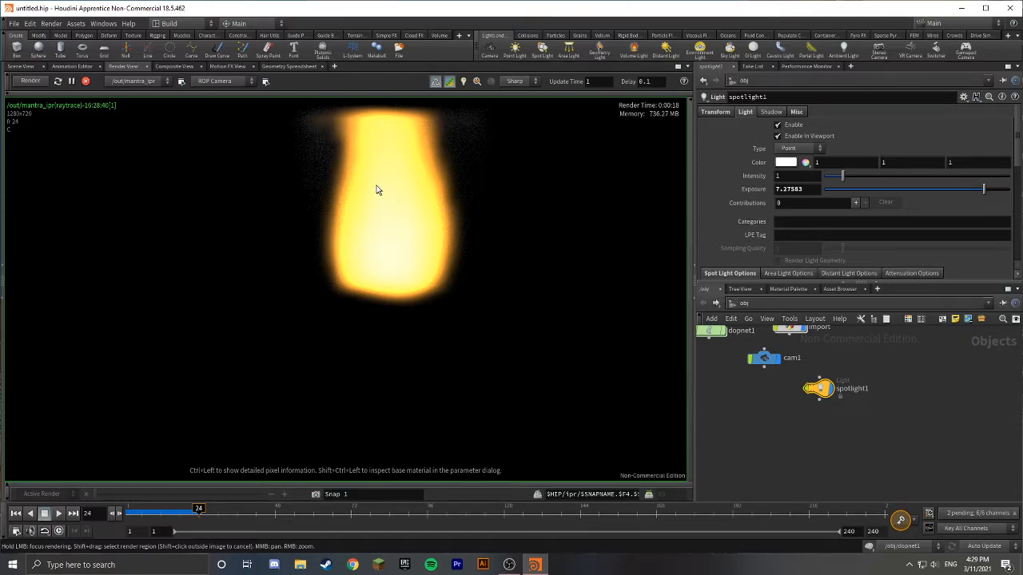
mouse_move(360, 198)
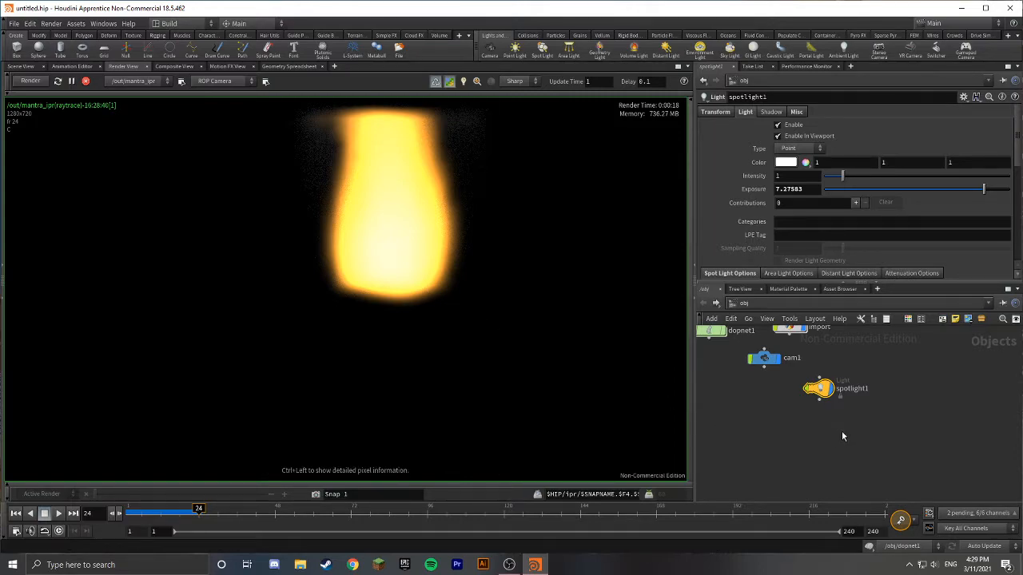
mouse_move(929, 405)
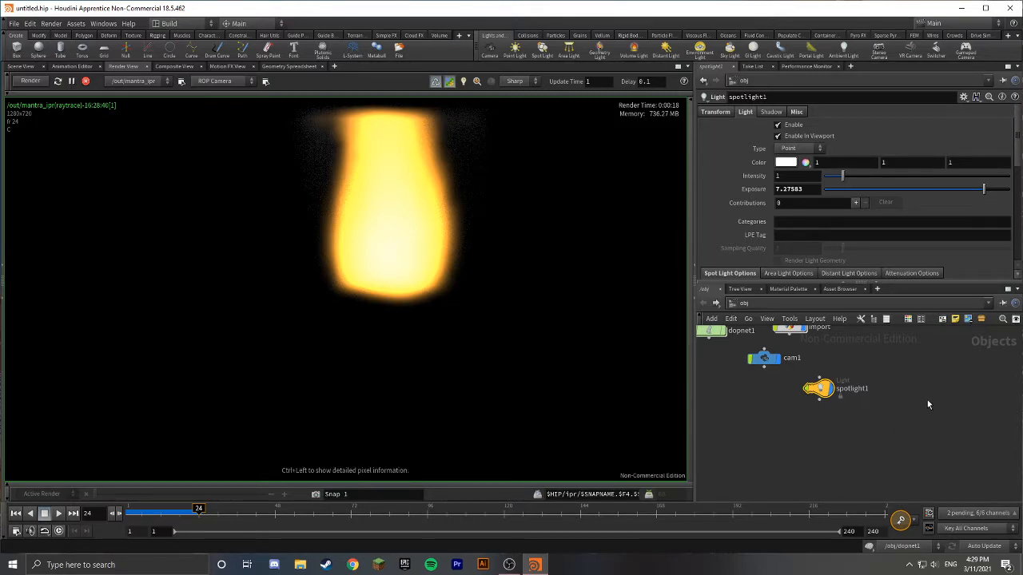
click(763, 357)
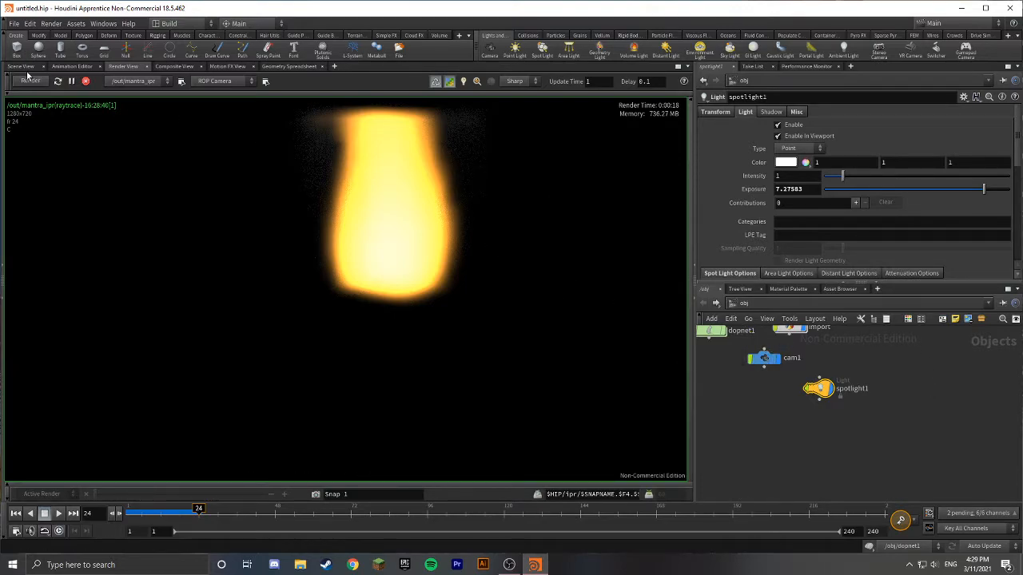
click(21, 67)
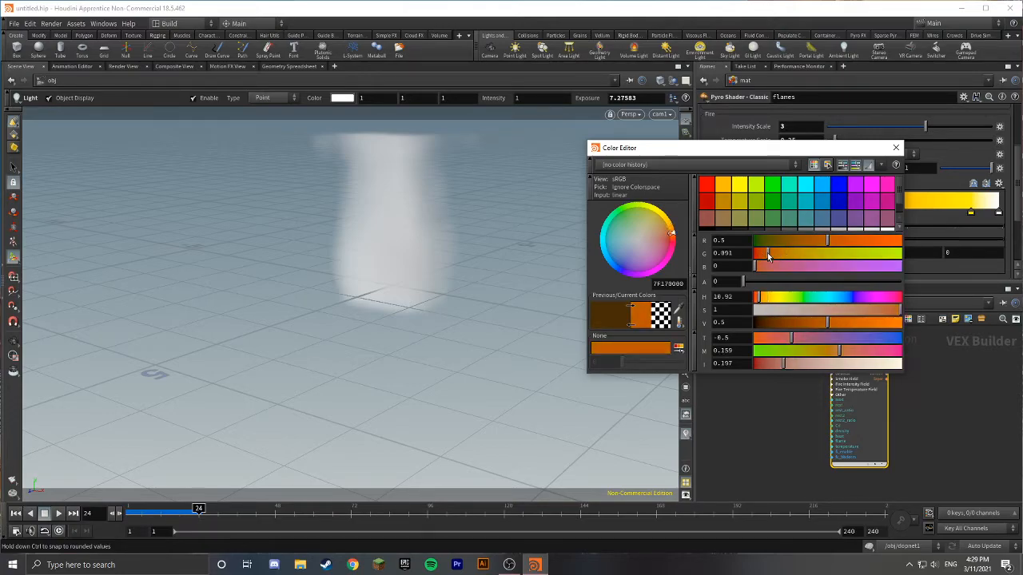
- Lower the fire colour's green value to make it redder, then close the editor
drag(767, 254, 775, 254)
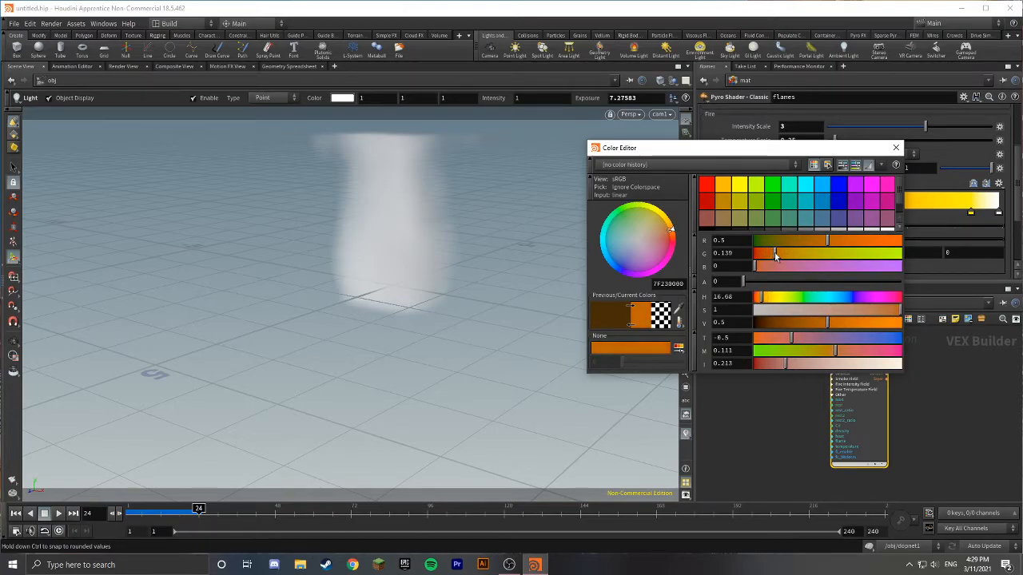
click(896, 148)
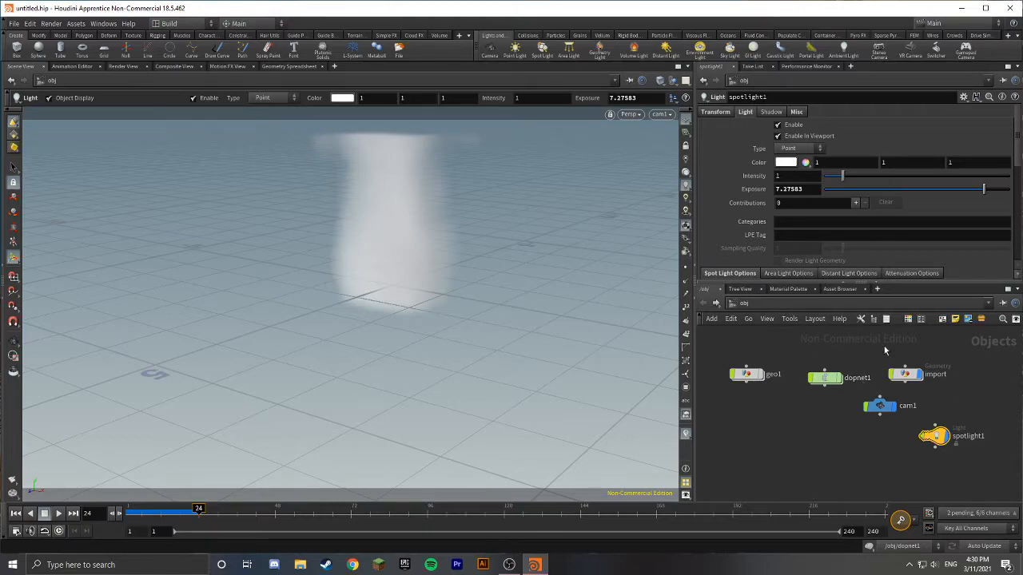
mouse_move(601, 285)
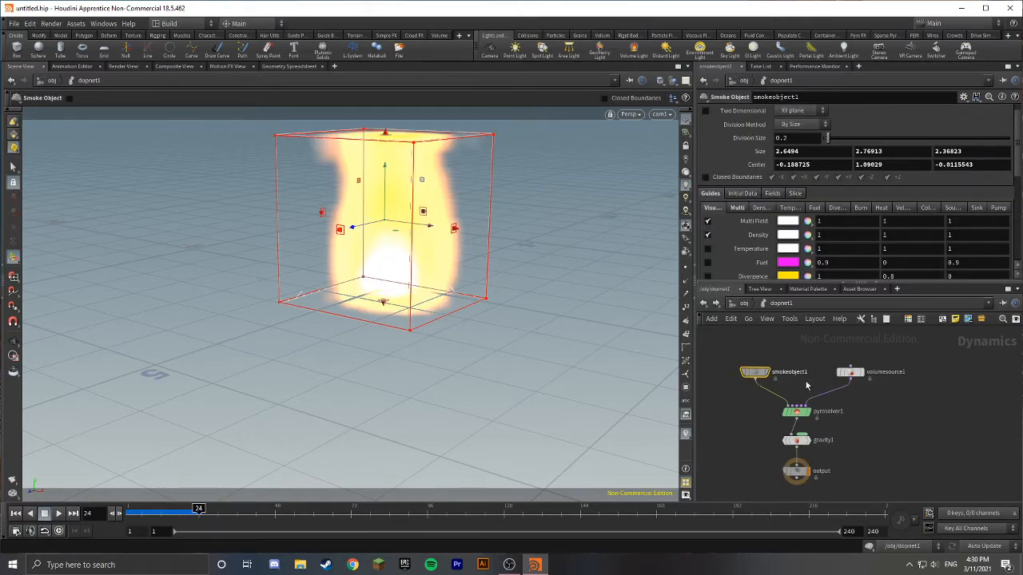
- Drag pyrosolver1's Buoyancy Lift slider down to 3.31 on the Simulation tab
click(796, 411)
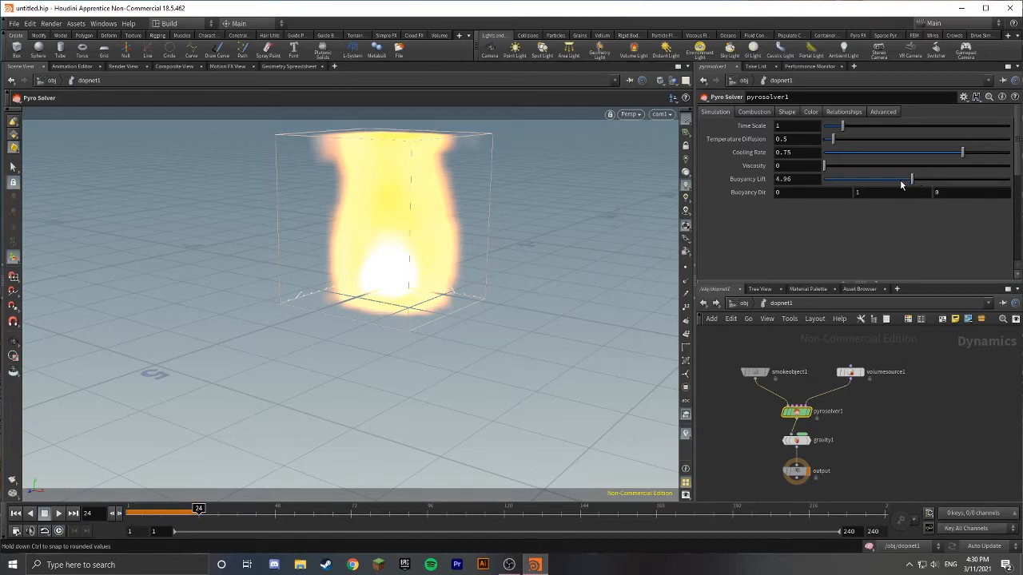
drag(911, 179, 891, 179)
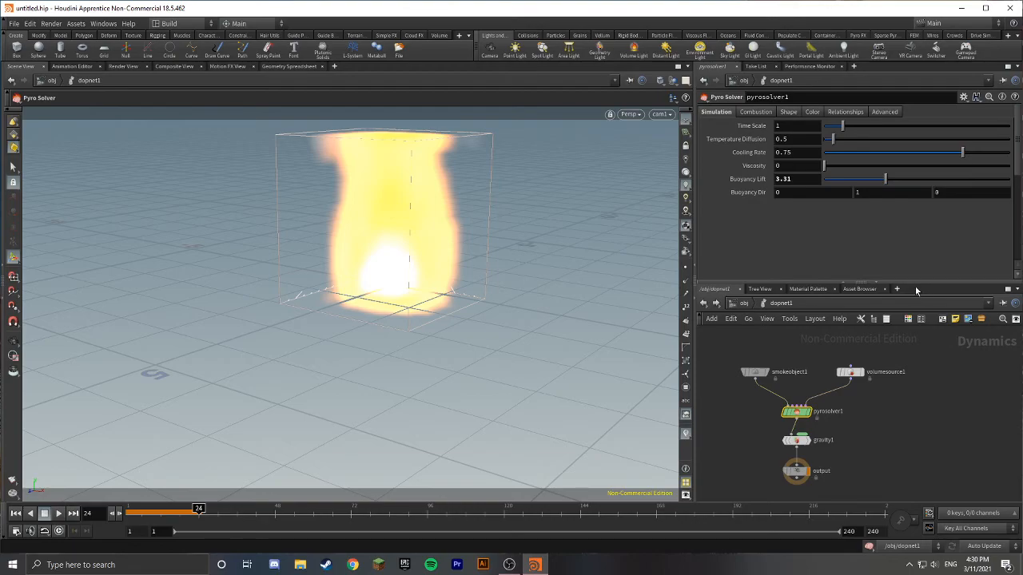
mouse_move(569, 433)
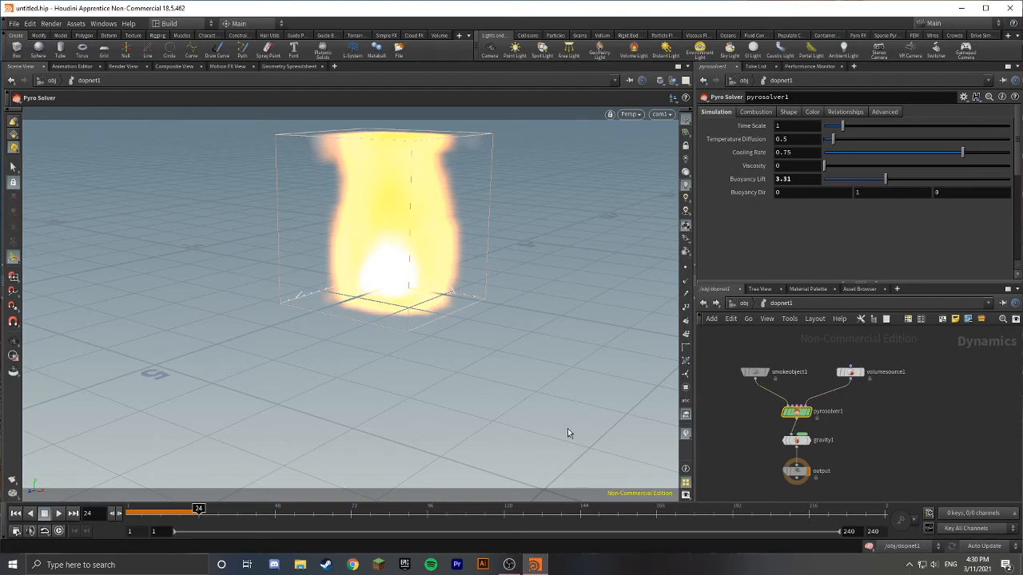